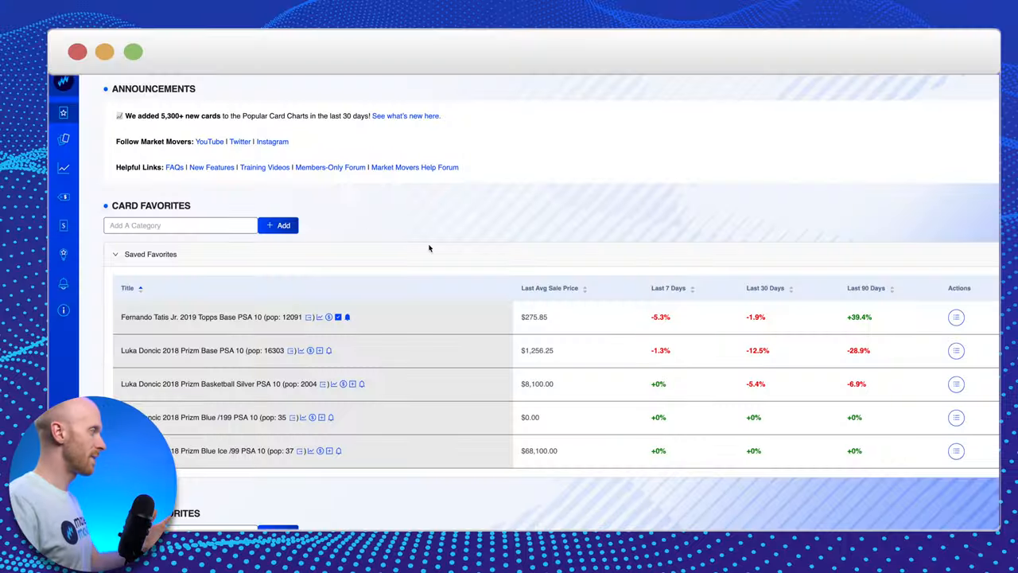
mouse_move(64, 283)
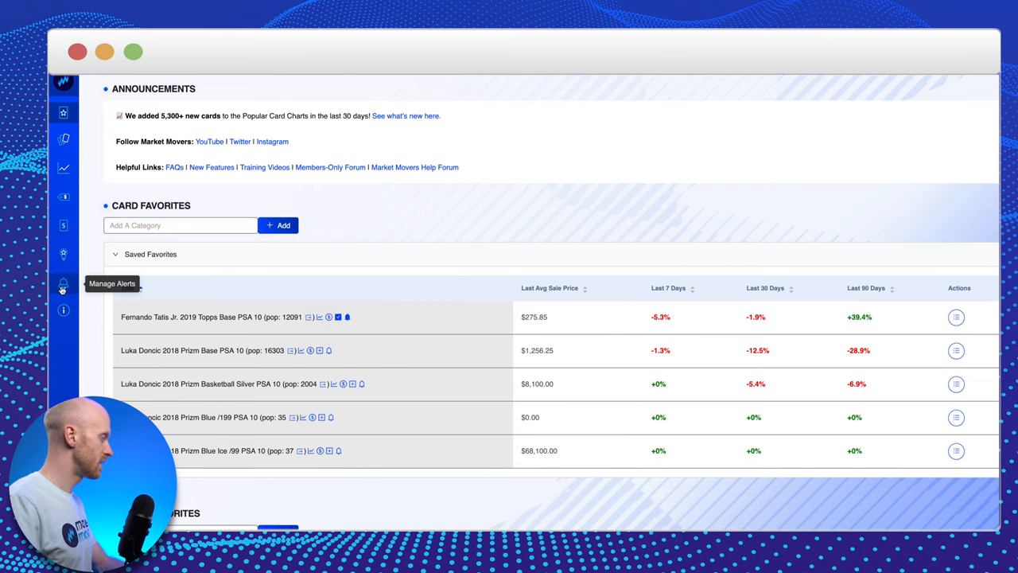
Go to the Manage Alerts page listing the five price alerts.
left_click(63, 283)
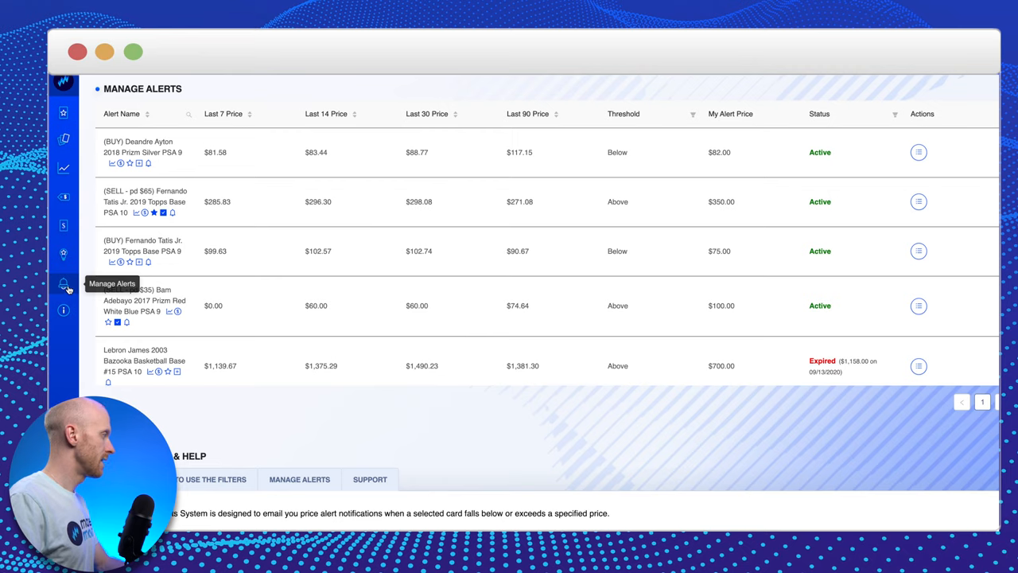
mouse_move(671, 453)
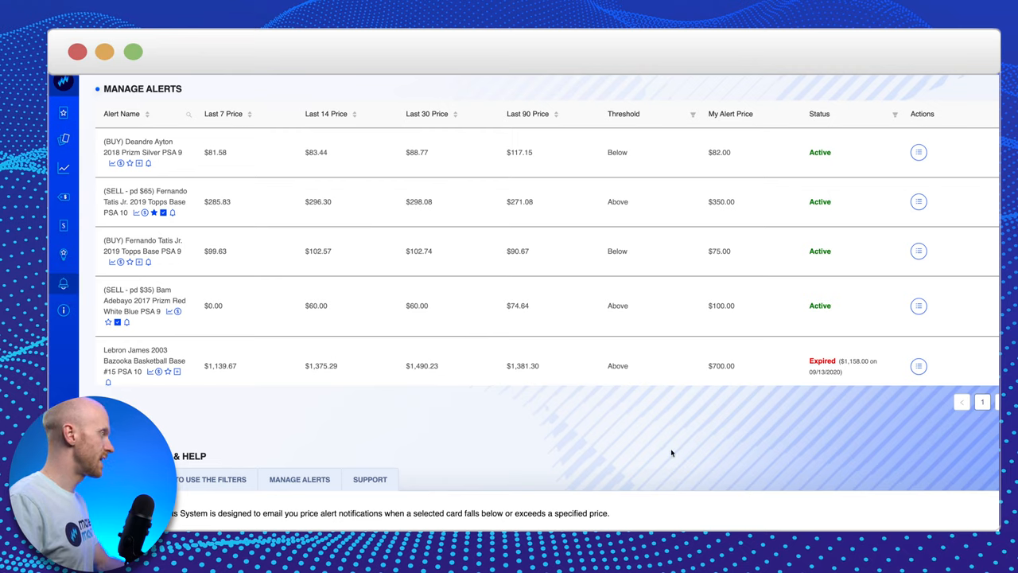
mouse_move(247, 146)
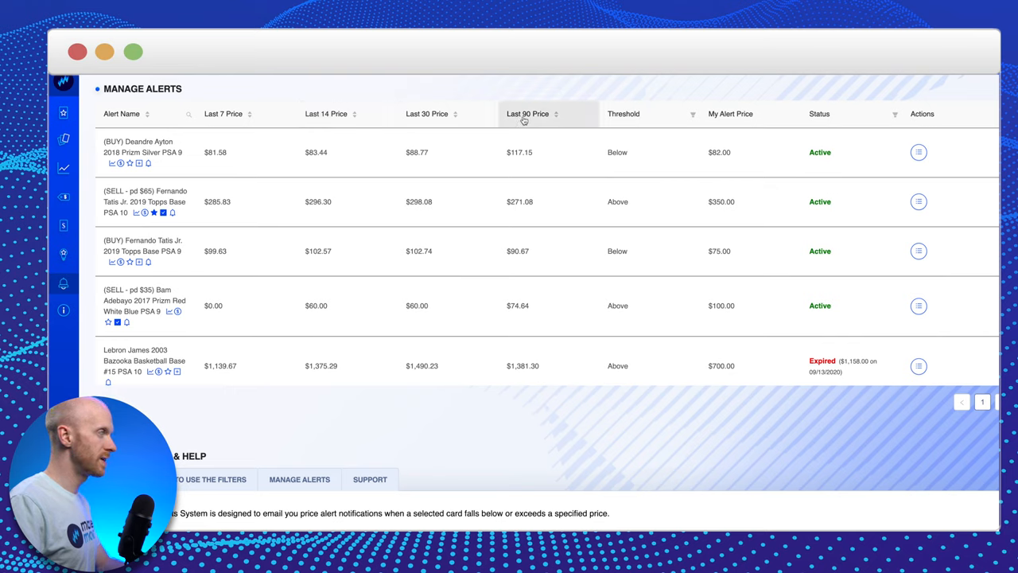
mouse_move(588, 86)
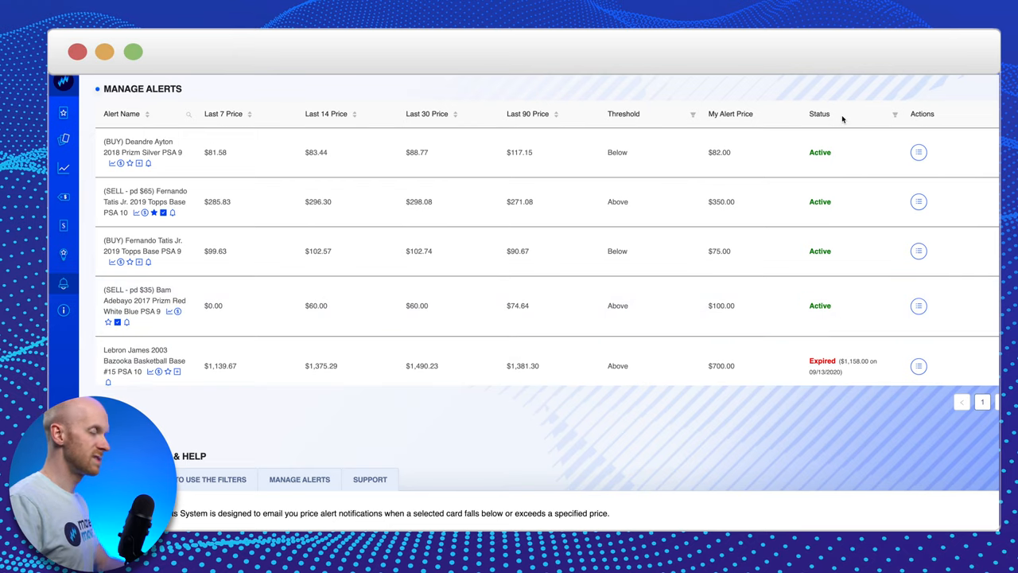
mouse_move(837, 121)
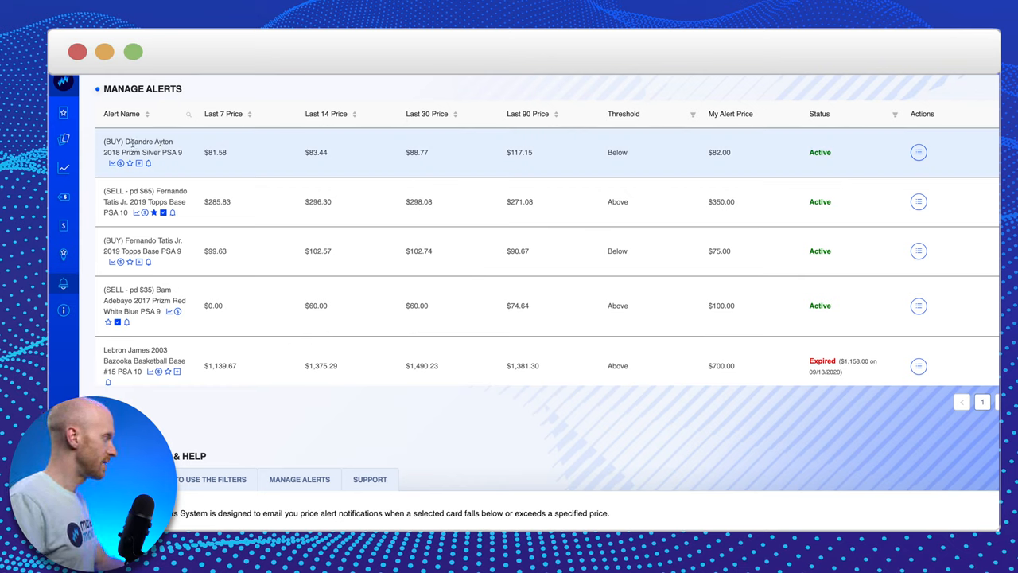
mouse_move(183, 152)
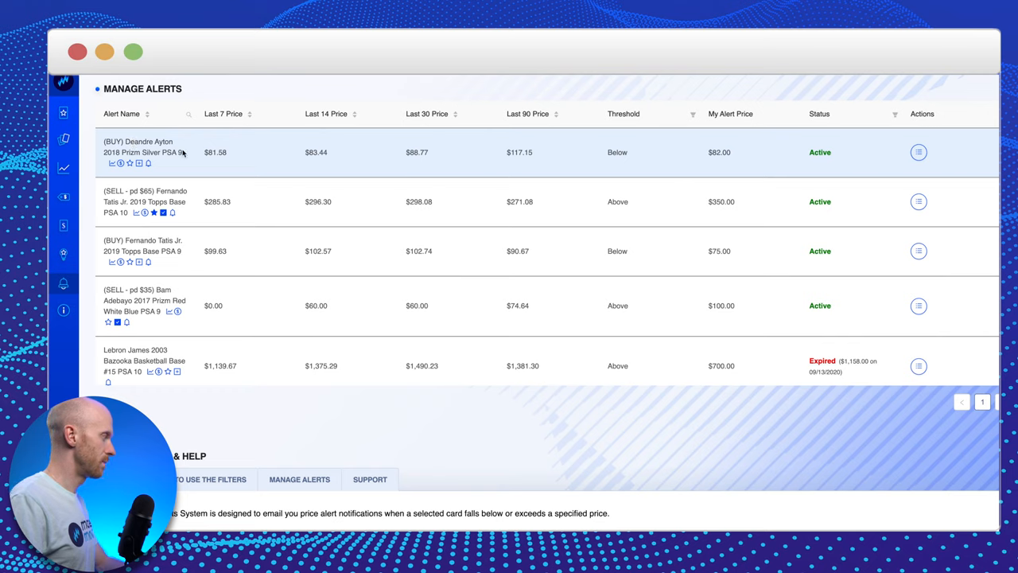
mouse_move(108, 140)
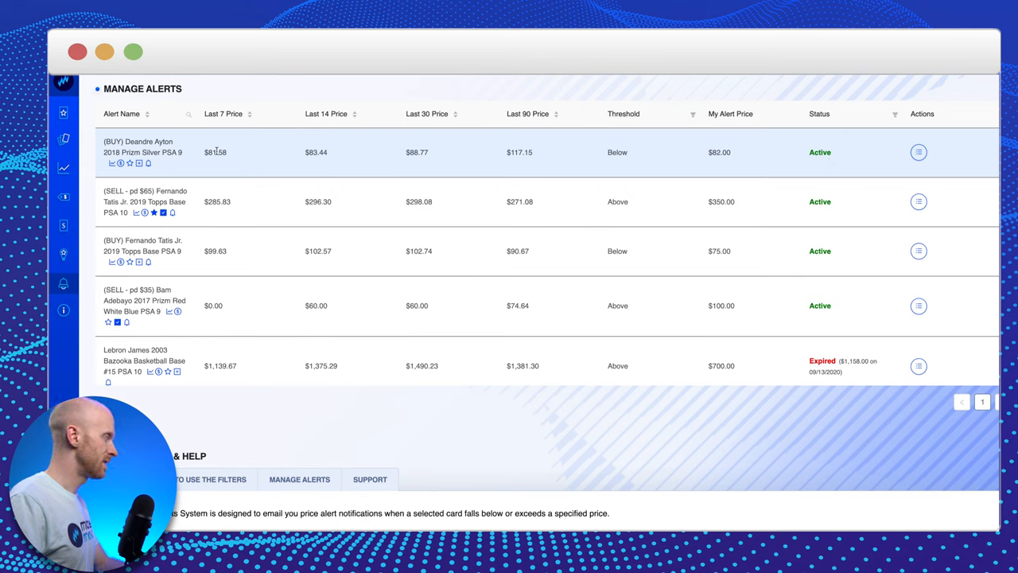
mouse_move(723, 161)
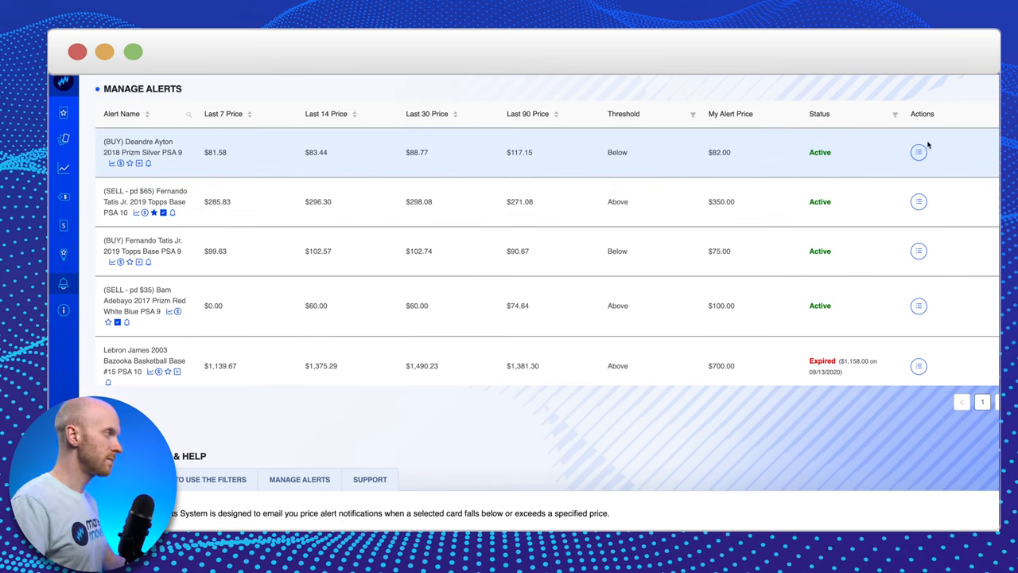
Update the Deandre Ayton 2018 Prizm Silver PSA 9 buy alert price from $82 to $60.
left_click(918, 153)
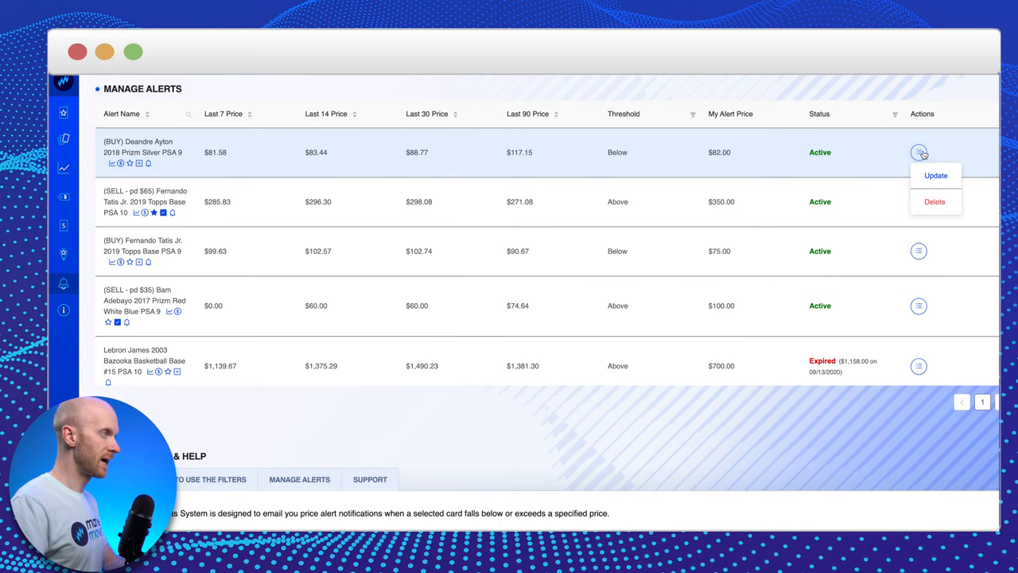
left_click(935, 175)
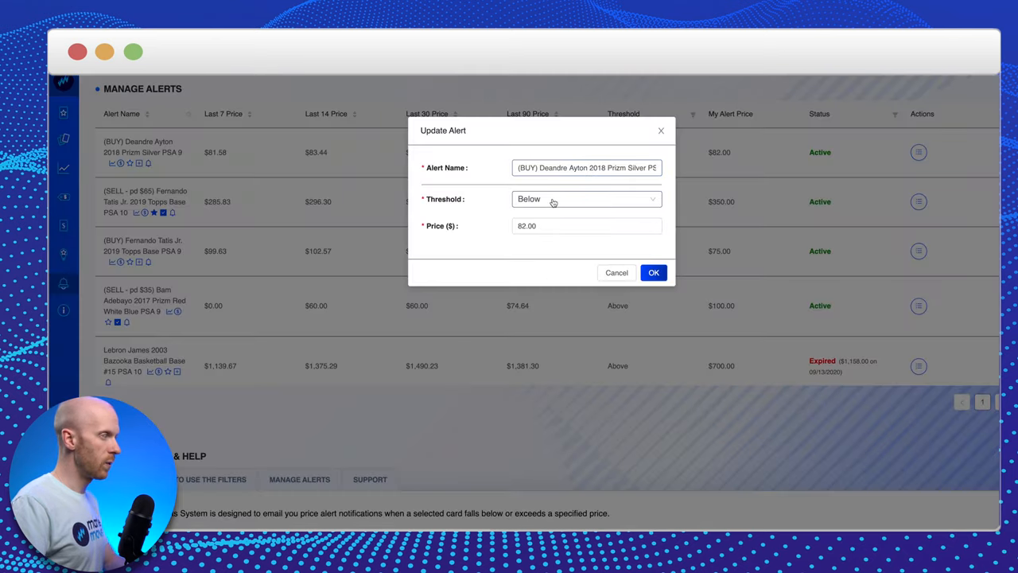
left_click(585, 225)
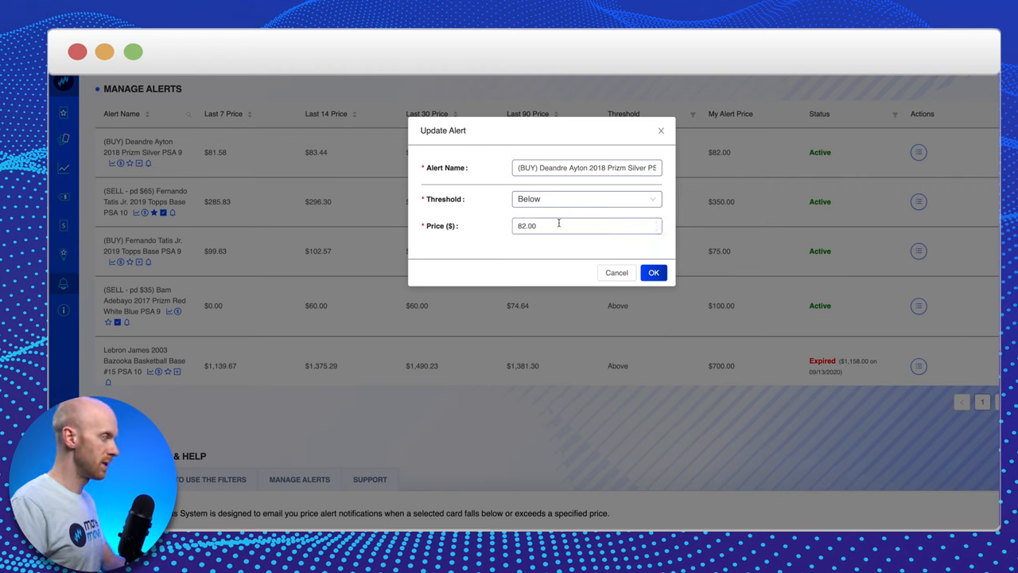
type("60")
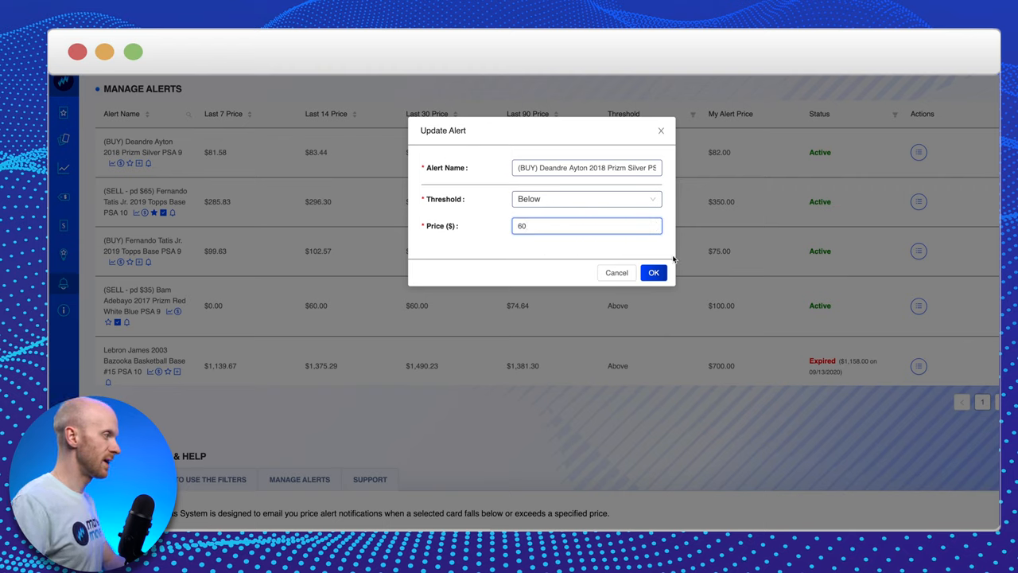
left_click(652, 272)
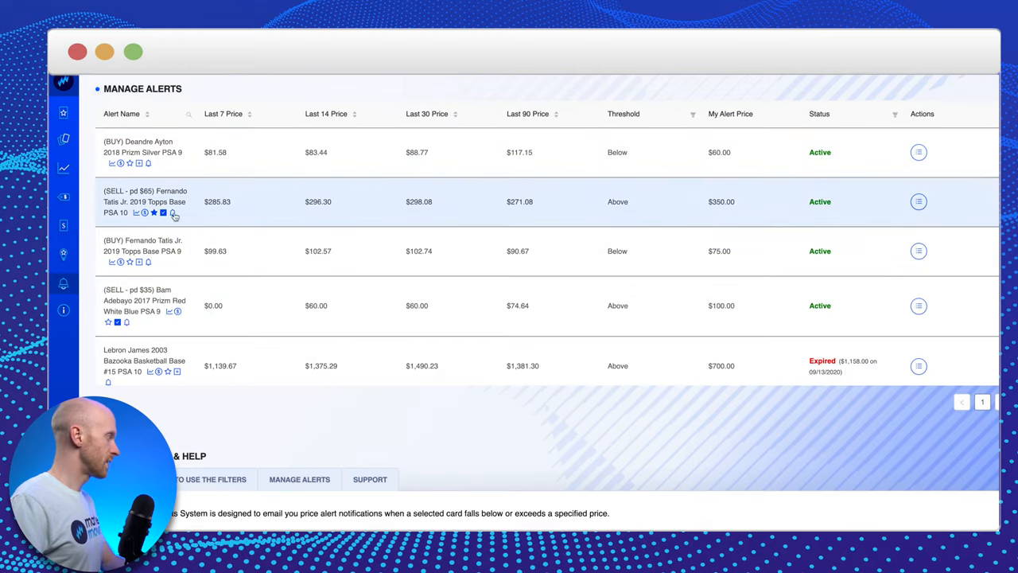
mouse_move(378, 207)
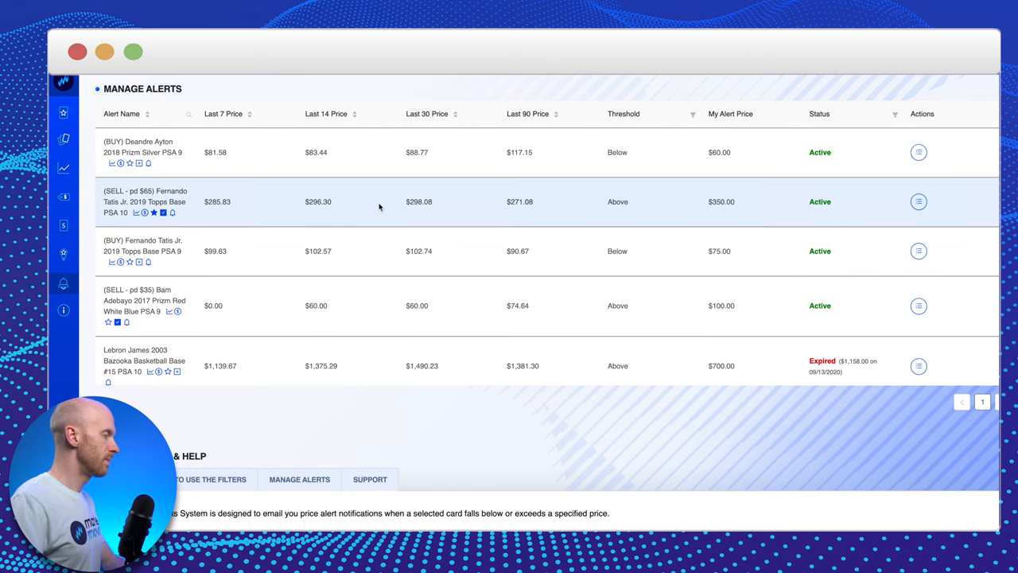
mouse_move(354, 215)
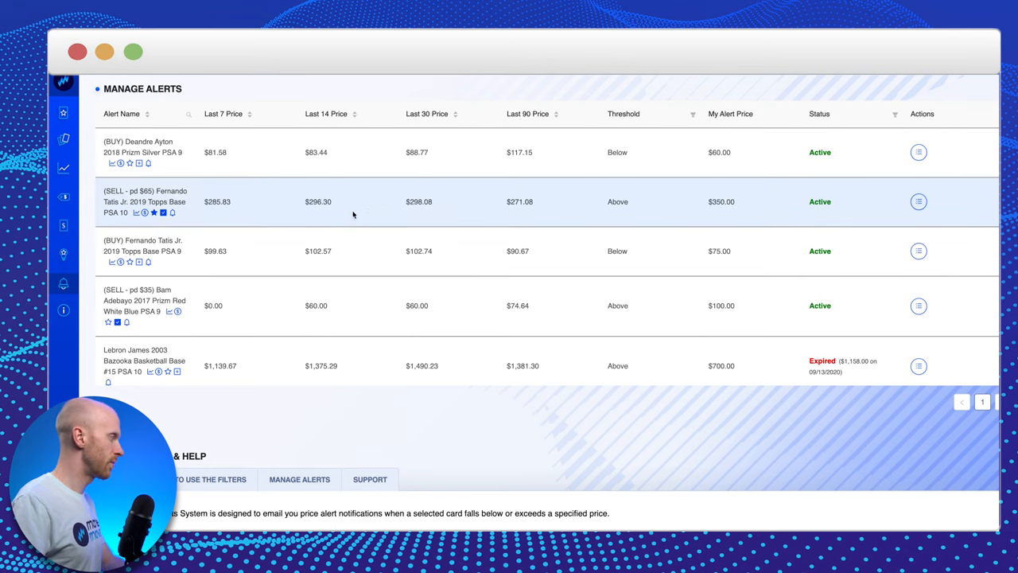
mouse_move(223, 225)
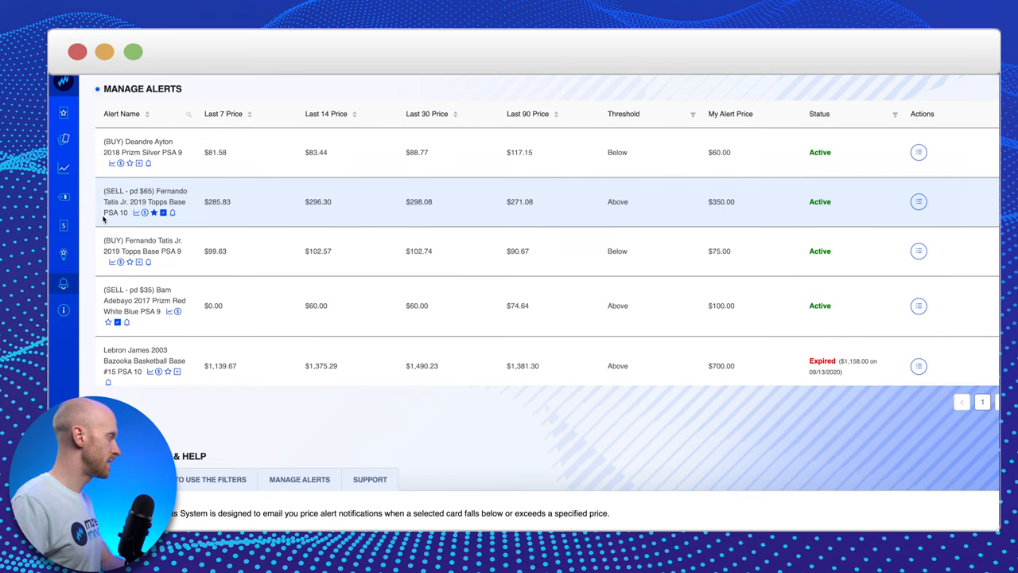
mouse_move(190, 201)
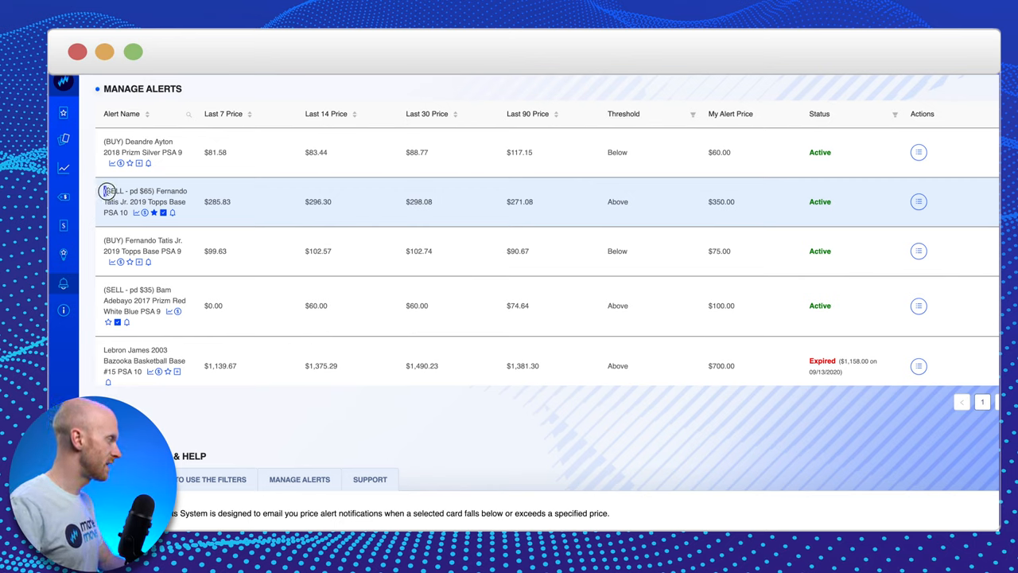
double_click(128, 191)
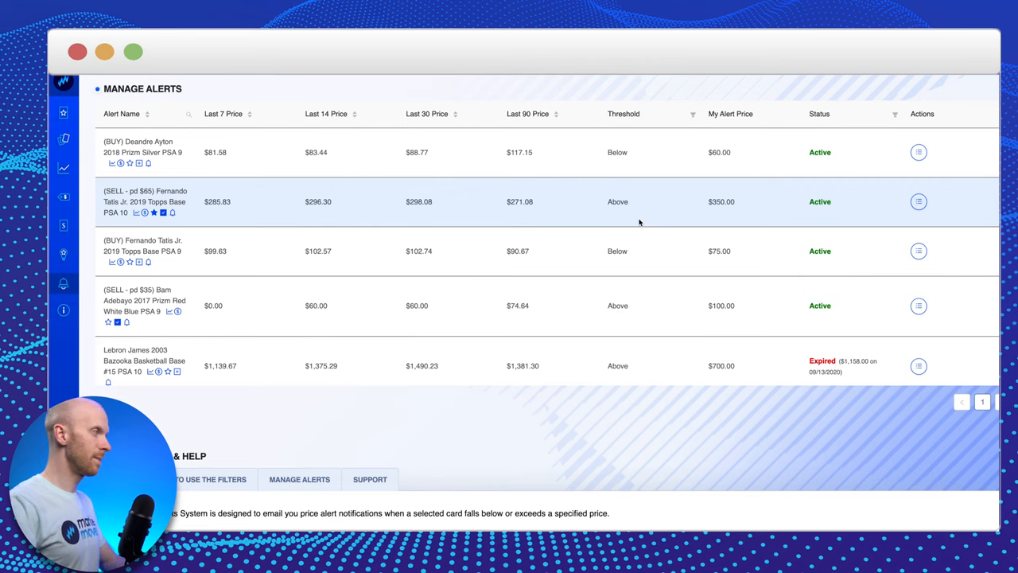
mouse_move(665, 159)
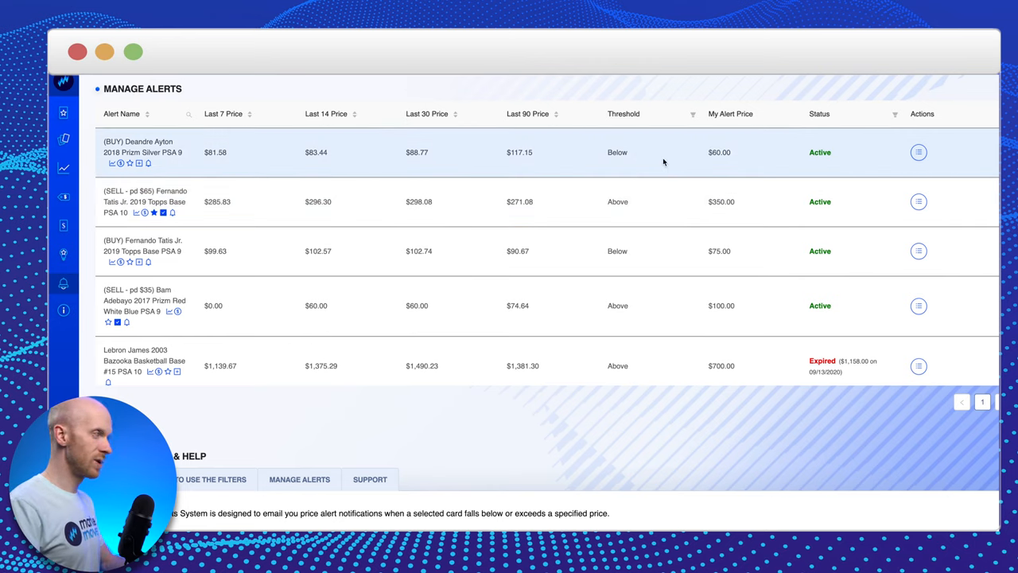
mouse_move(701, 189)
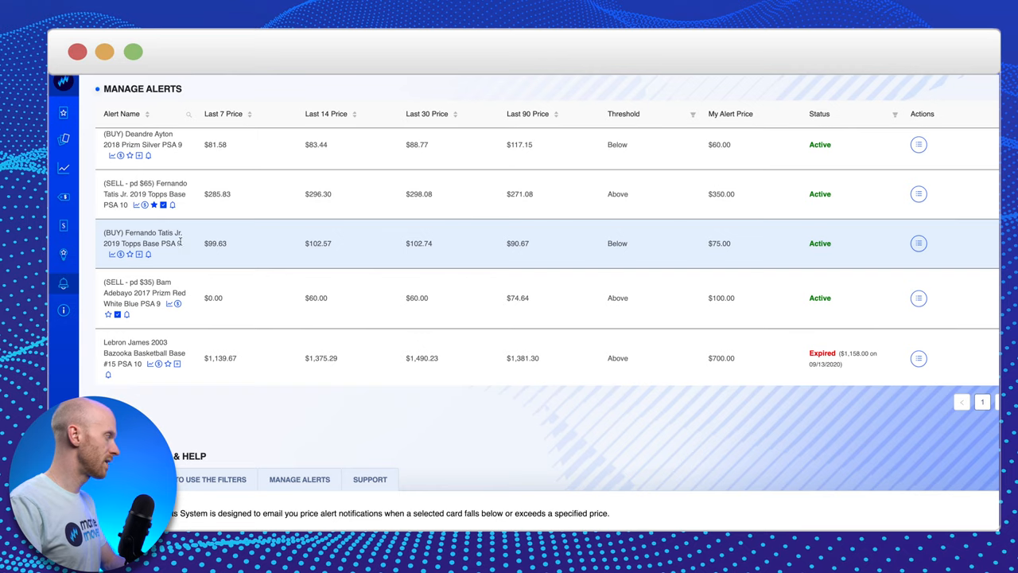
mouse_move(706, 229)
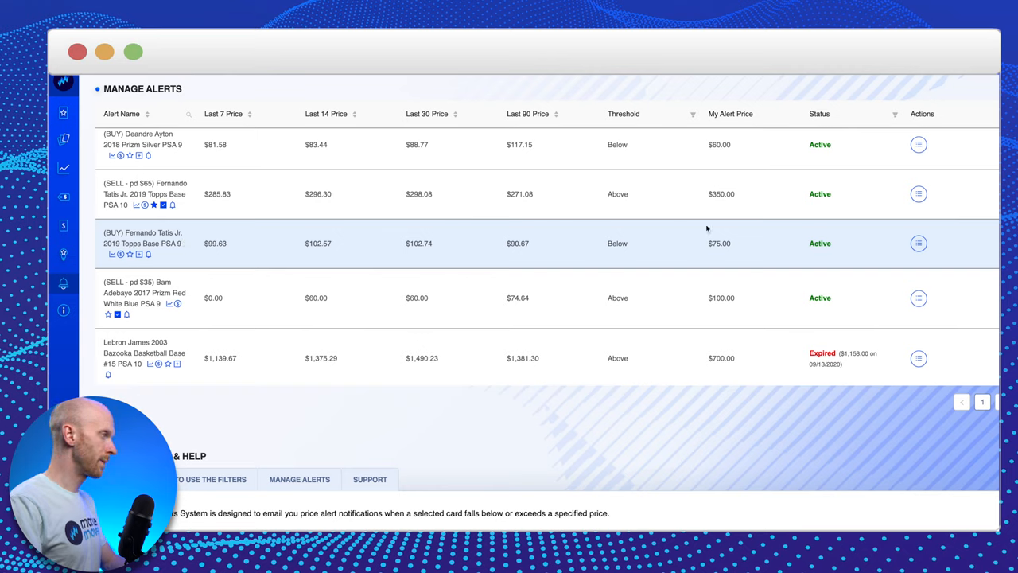
mouse_move(618, 172)
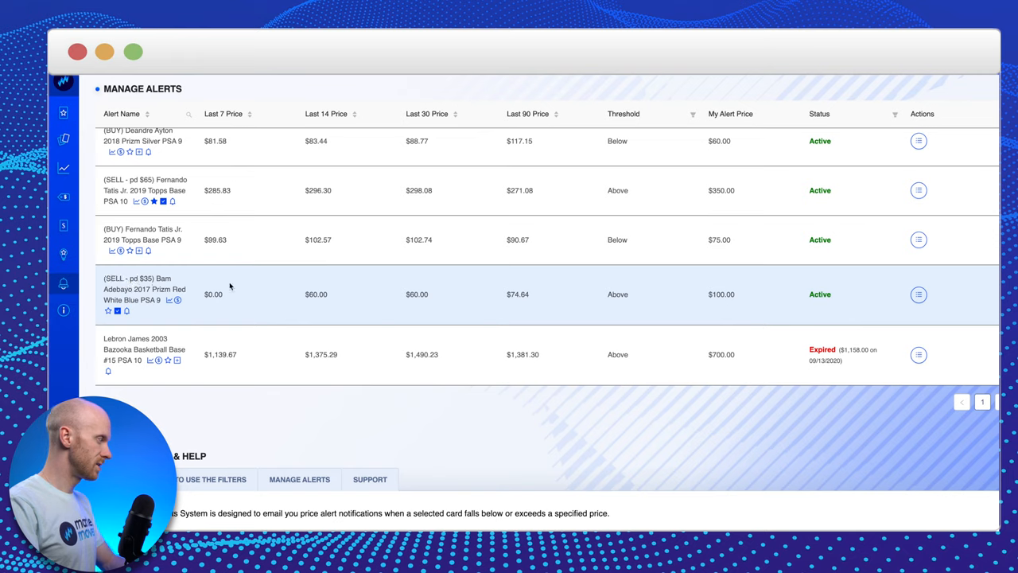
mouse_move(591, 283)
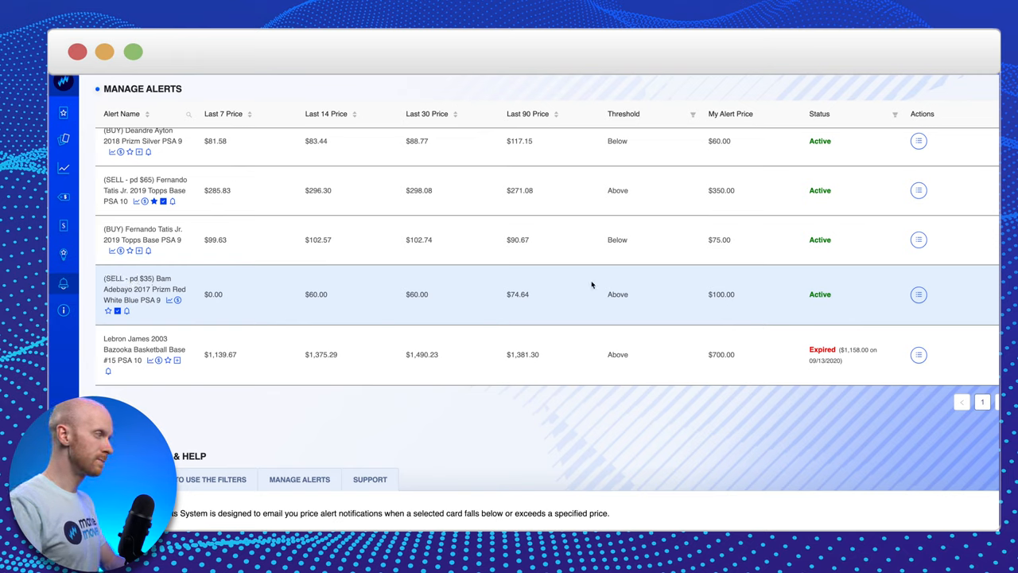
mouse_move(733, 302)
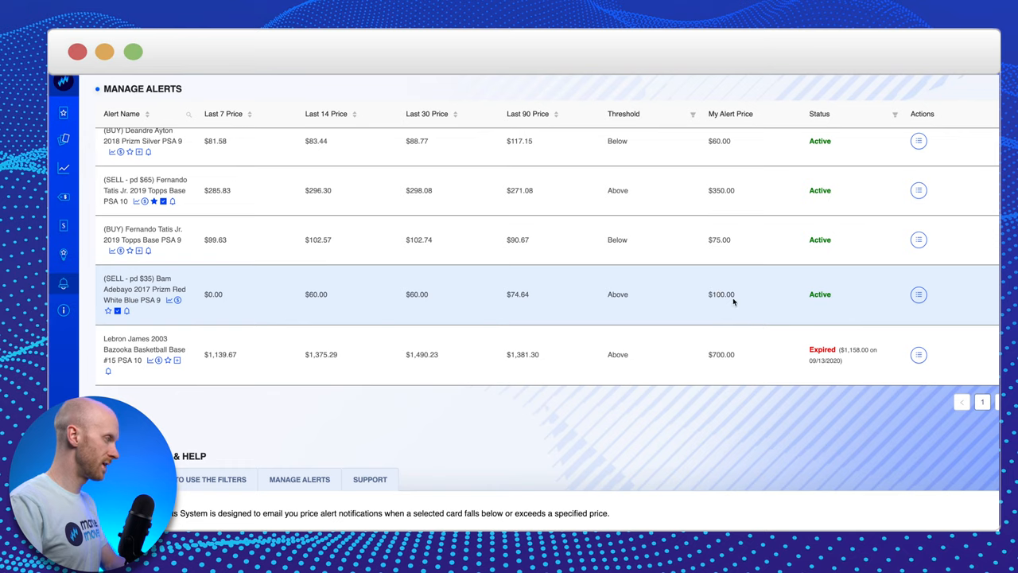
mouse_move(226, 414)
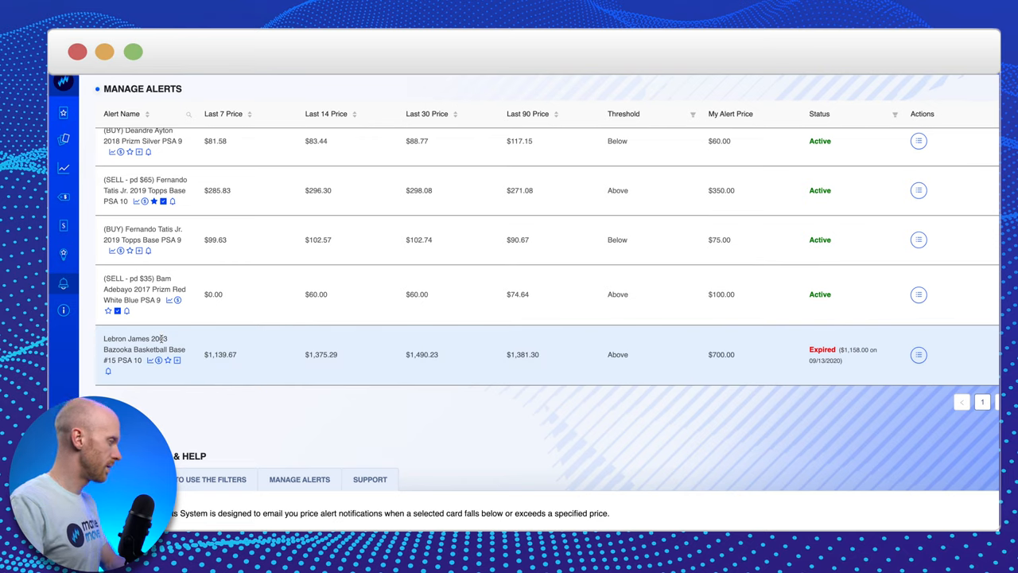
mouse_move(274, 372)
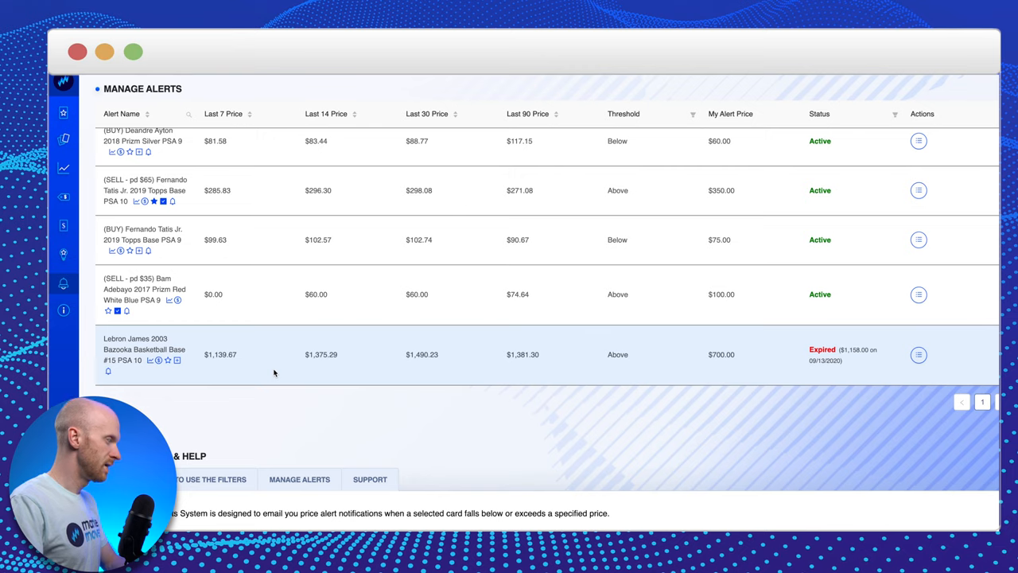
mouse_move(633, 357)
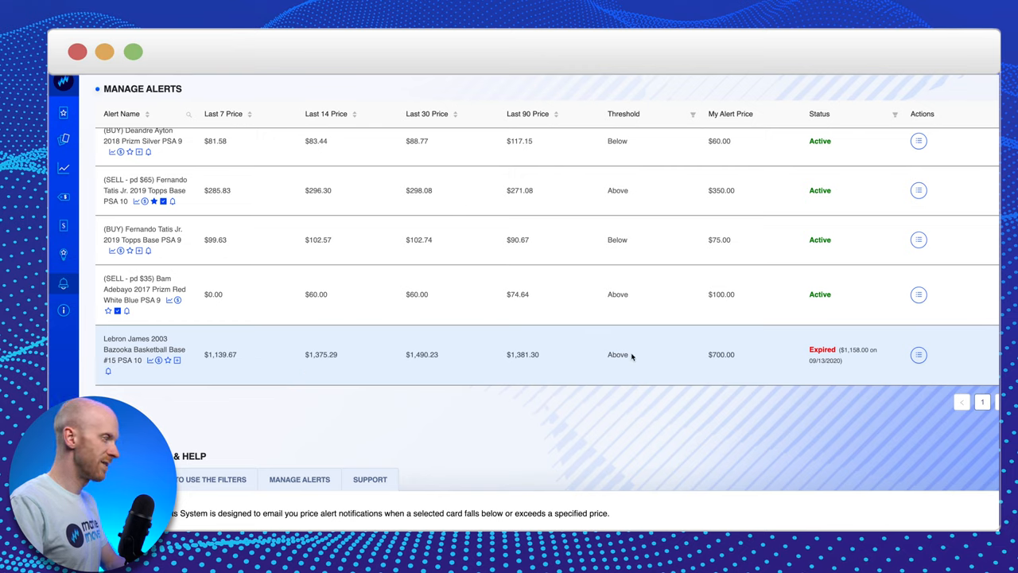
mouse_move(605, 359)
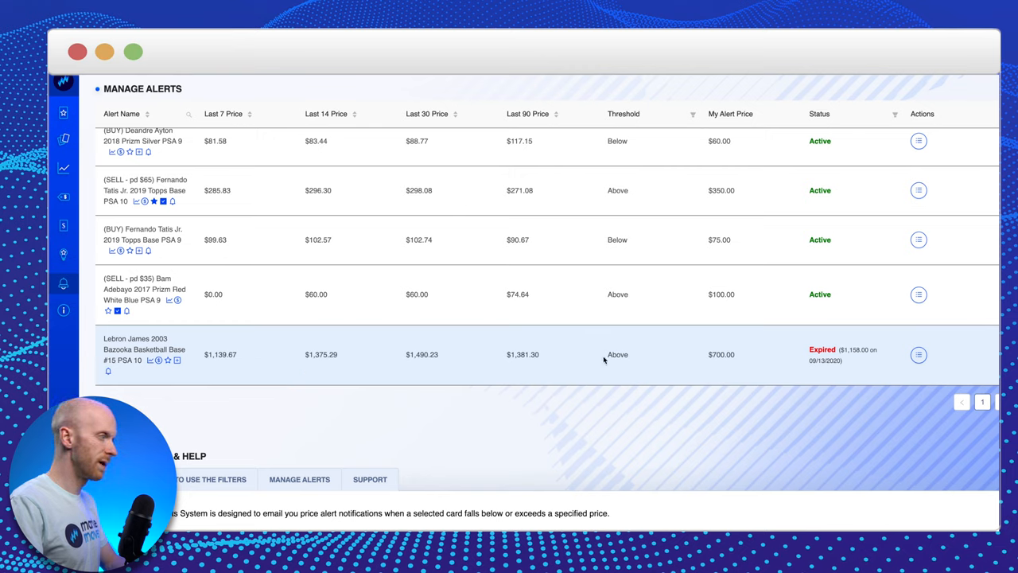
mouse_move(725, 366)
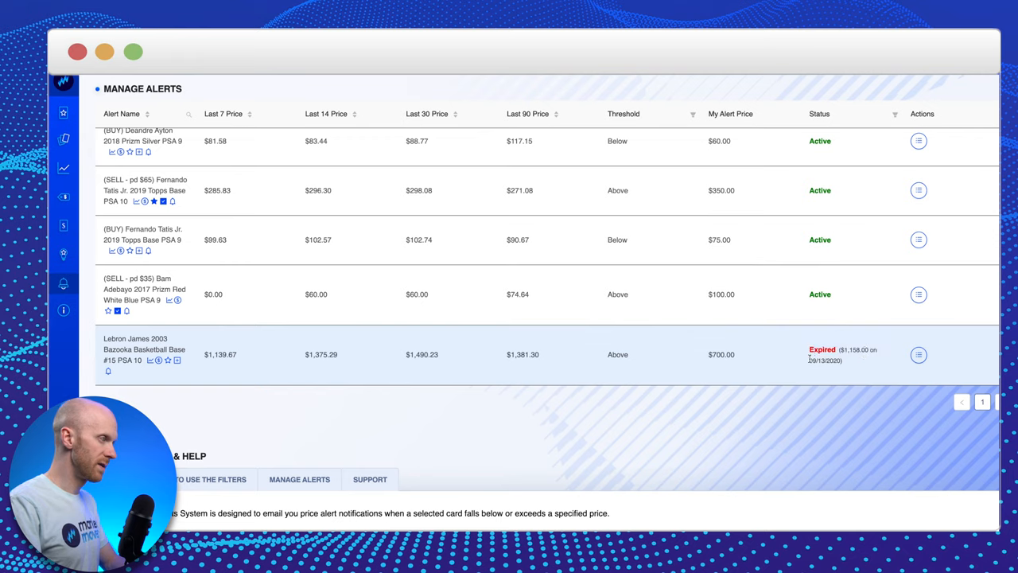
mouse_move(858, 364)
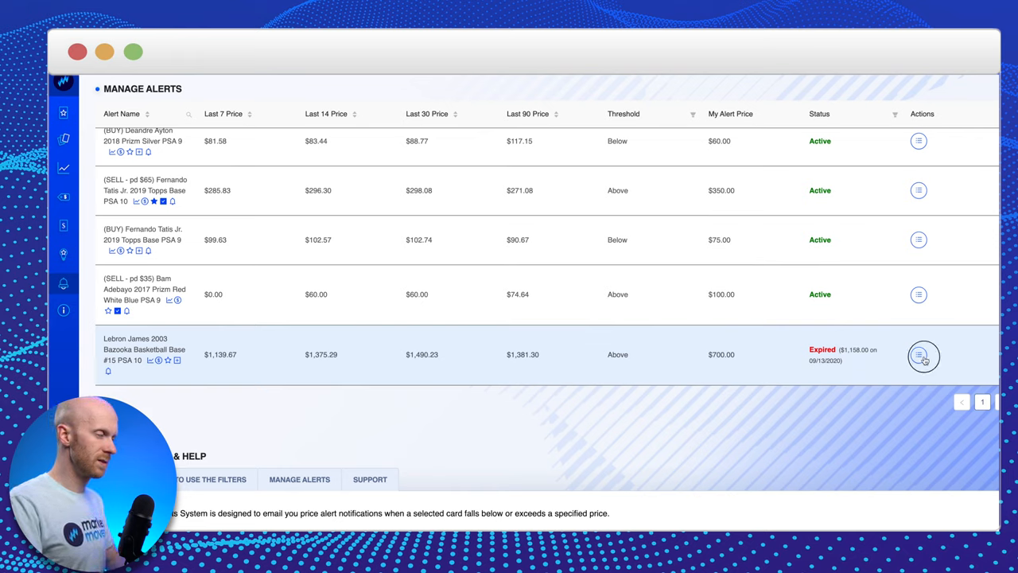
left_click(920, 355)
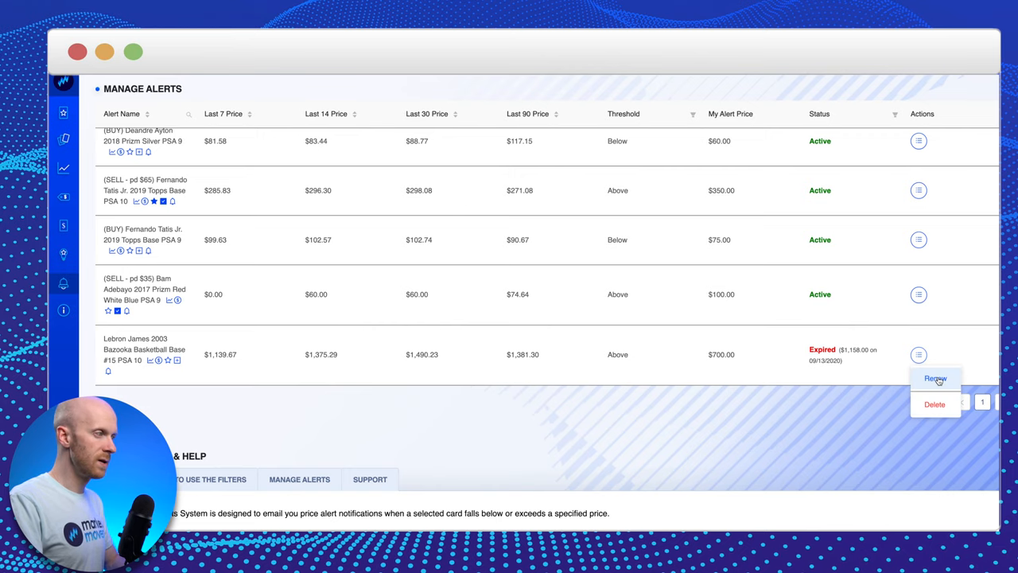
left_click(936, 379)
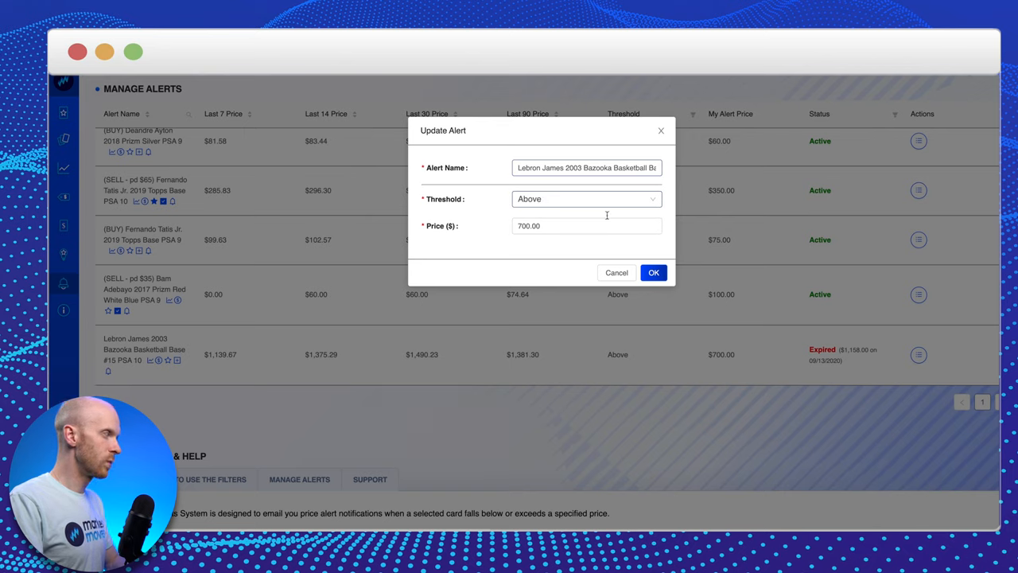
mouse_move(612, 263)
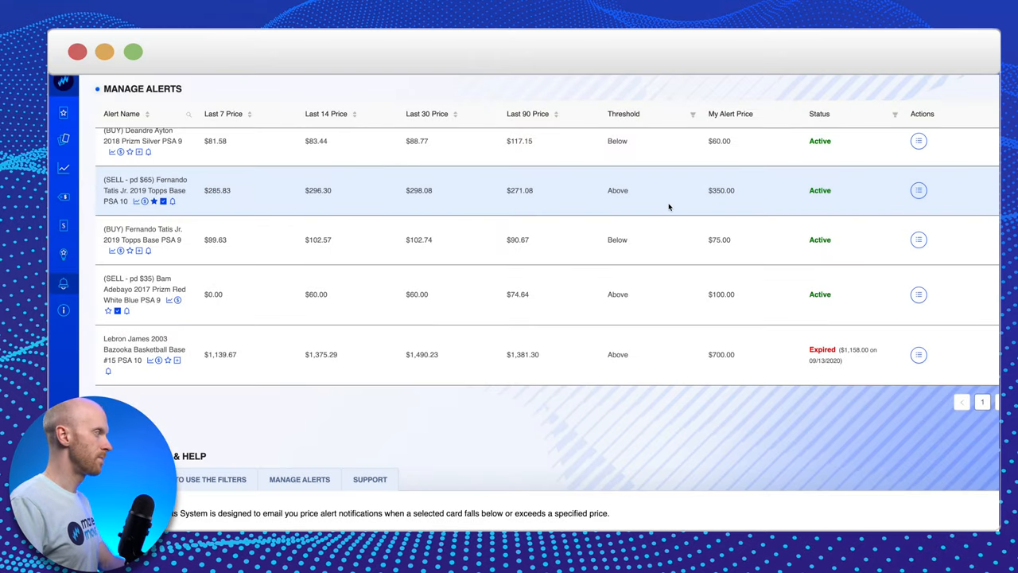
mouse_move(220, 191)
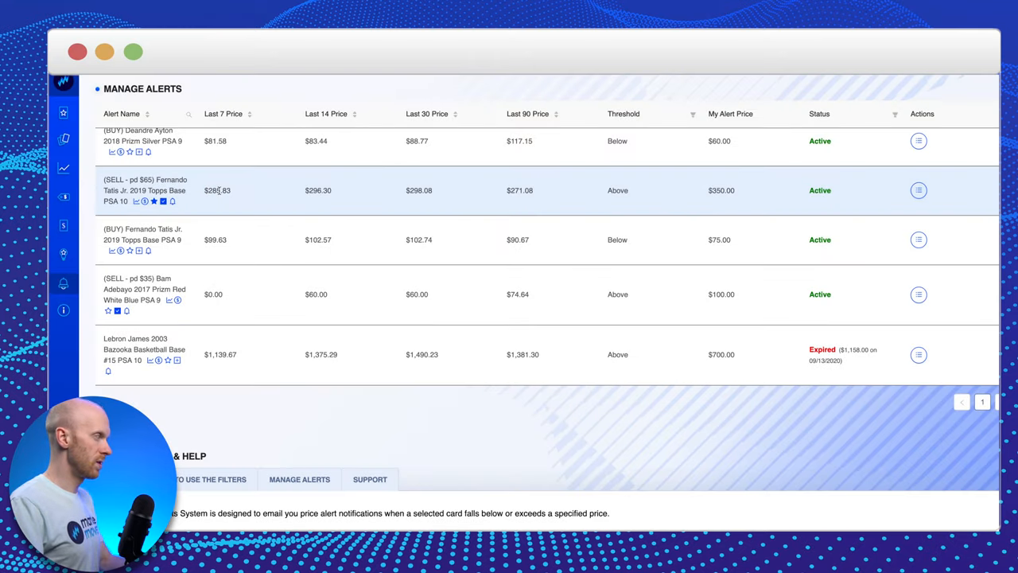
mouse_move(230, 202)
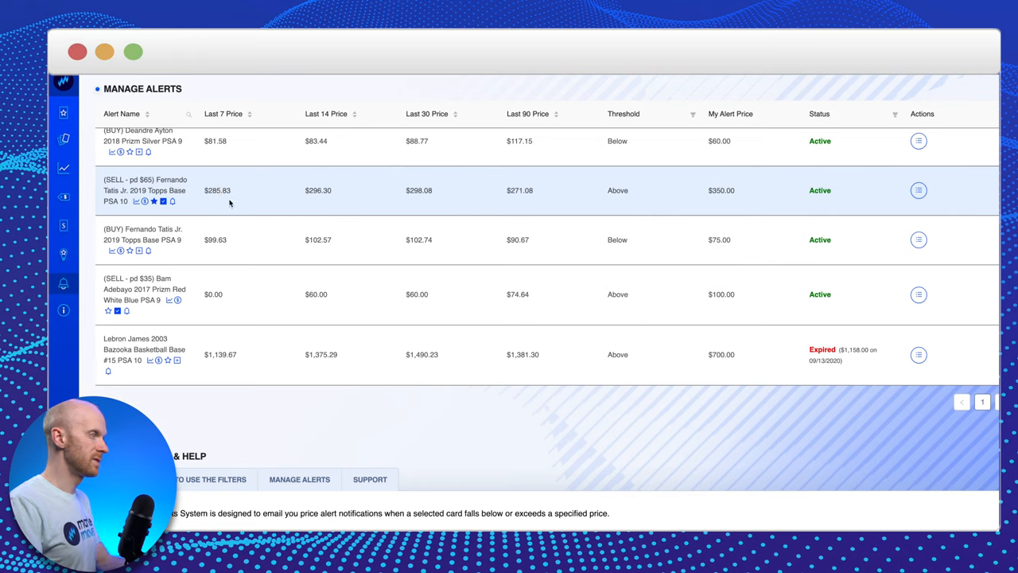
mouse_move(344, 231)
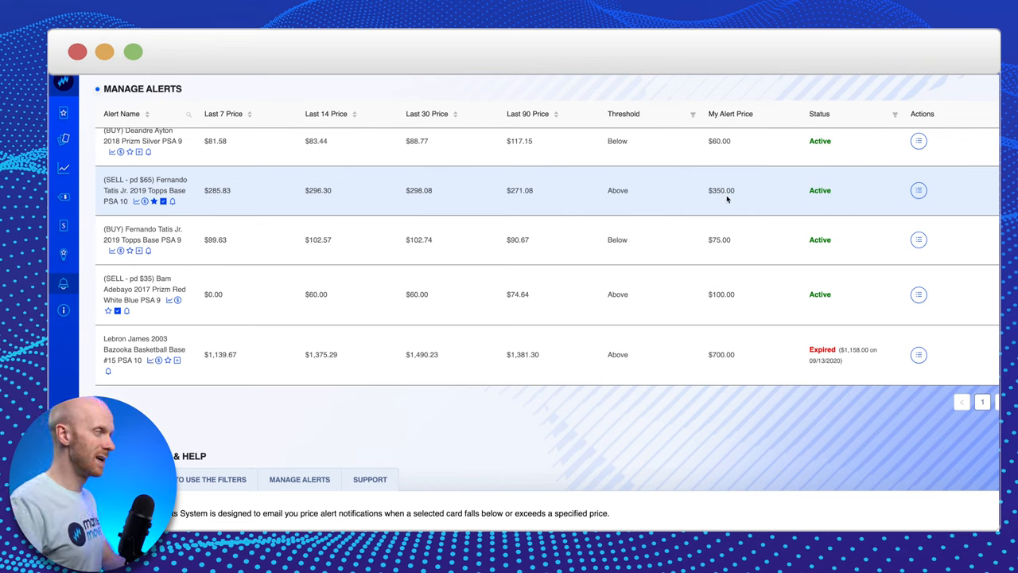
mouse_move(716, 186)
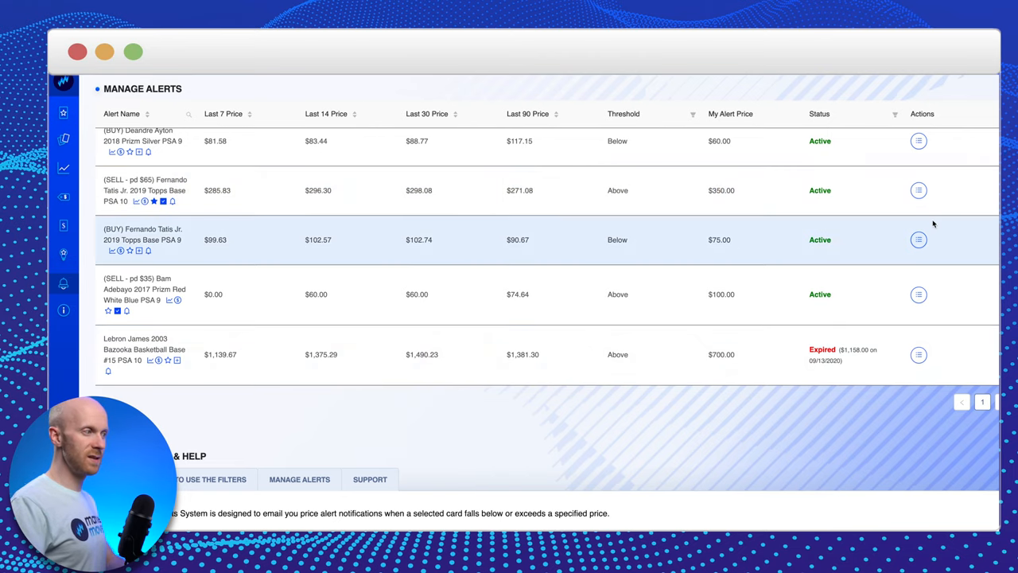
mouse_move(64, 111)
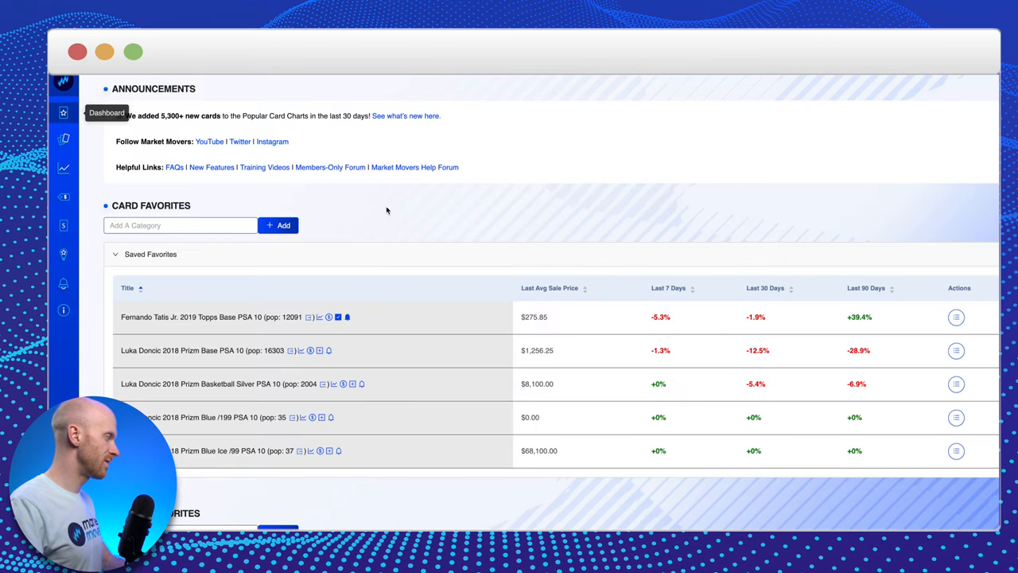
View the Luka Doncic 2018 Prizm Base PSA 10 price chart and start choosing a new date range.
scroll("down", 3)
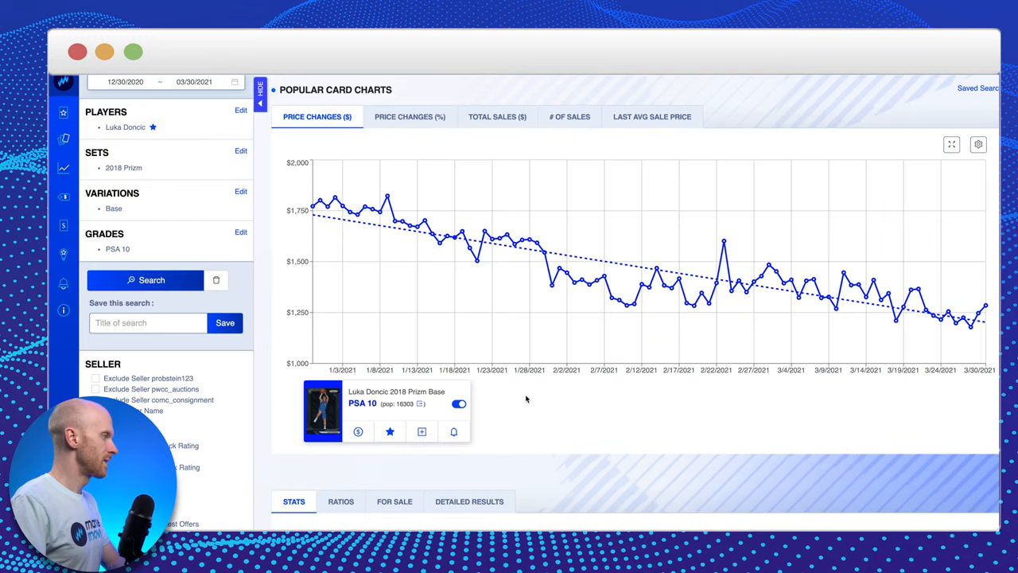
mouse_move(391, 225)
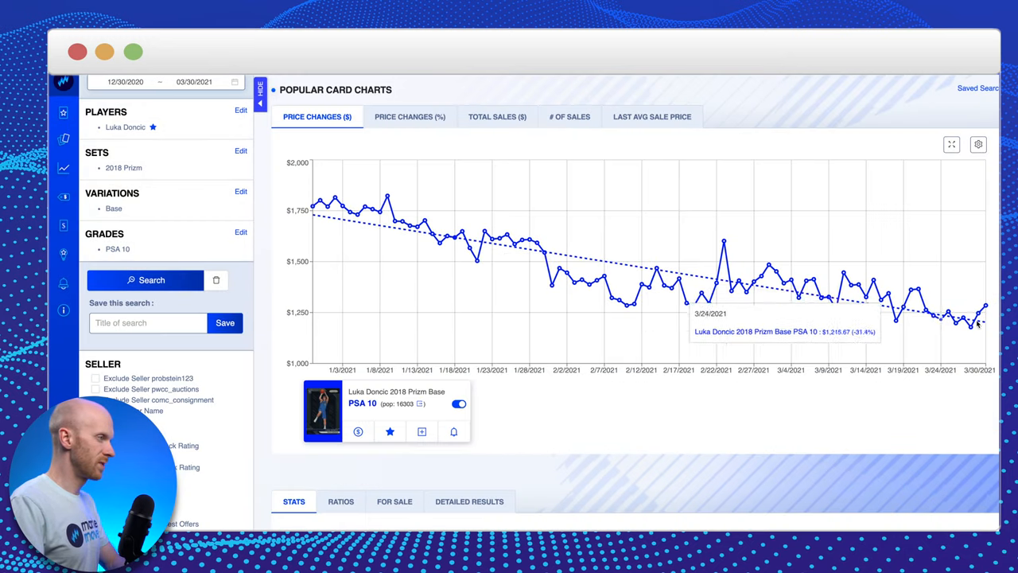
mouse_move(843, 272)
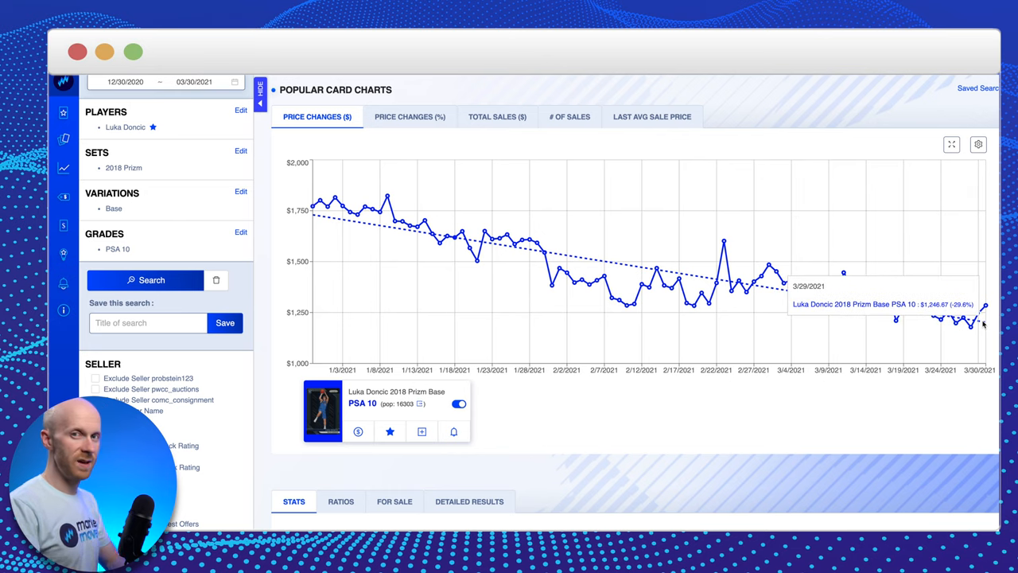
mouse_move(620, 288)
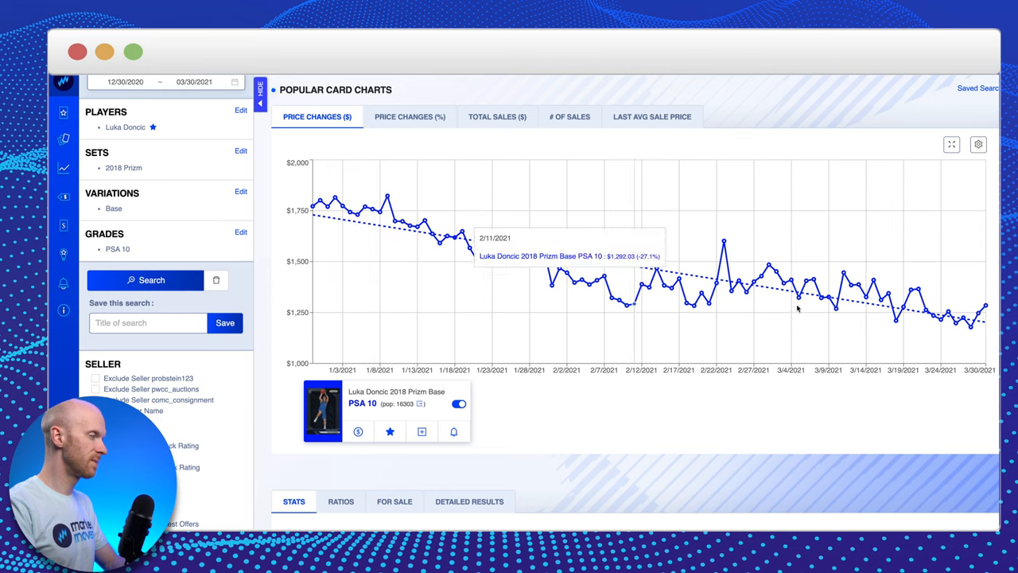
mouse_move(799, 308)
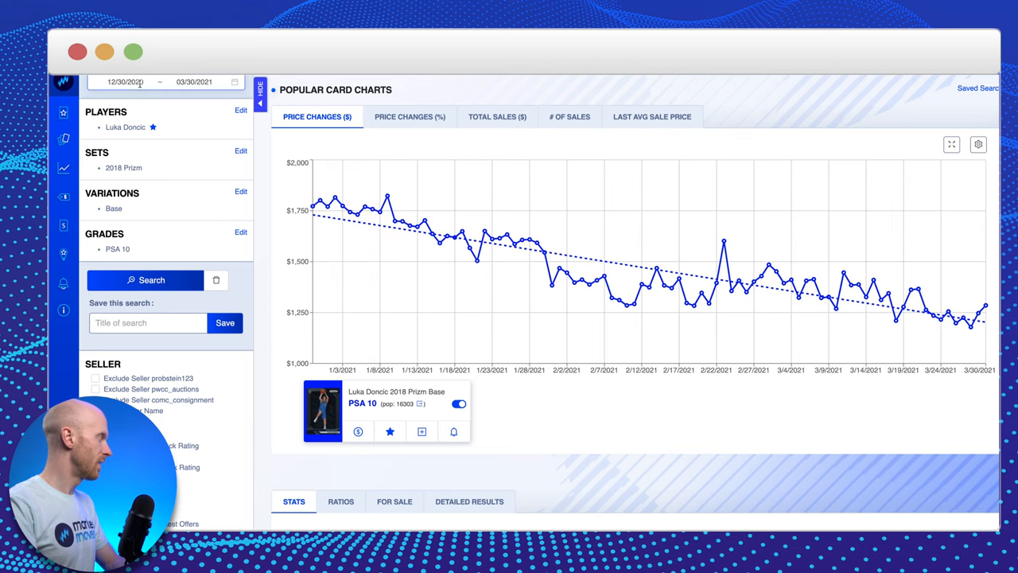
left_click(127, 82)
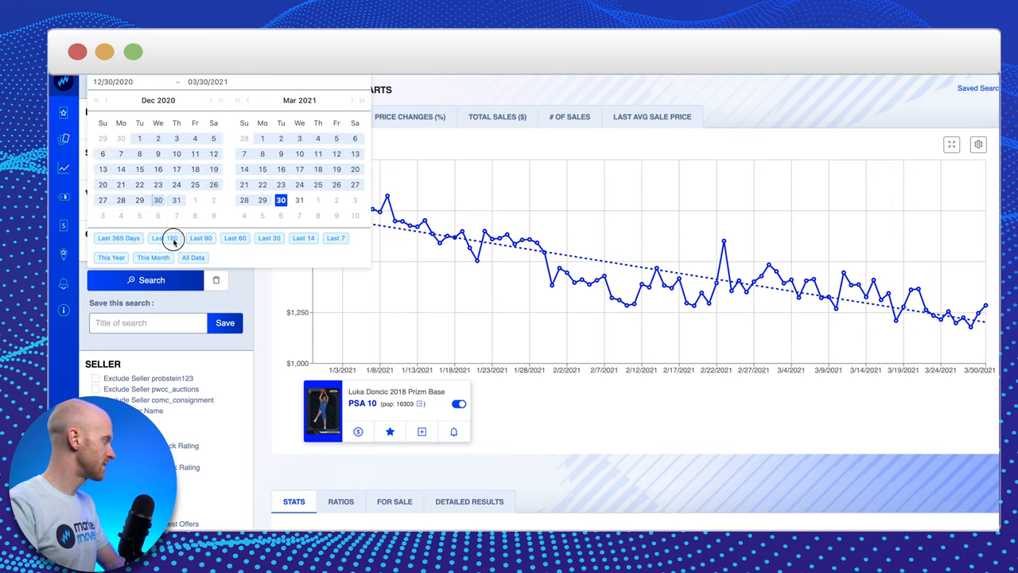
Extend the Luka Doncic chart to span 10/01/2020 through 03/30/2021.
left_click(168, 238)
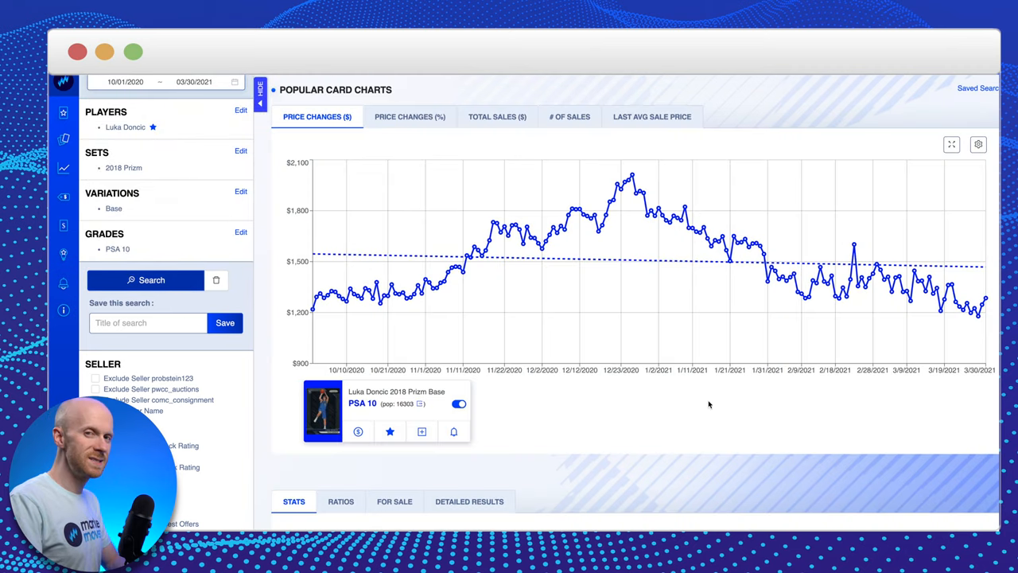
mouse_move(640, 188)
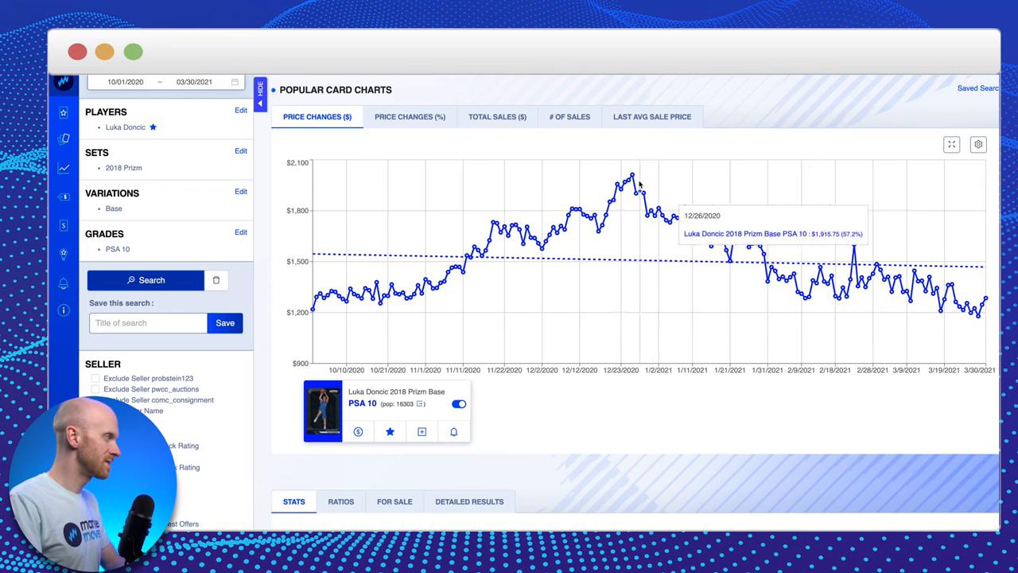
mouse_move(634, 178)
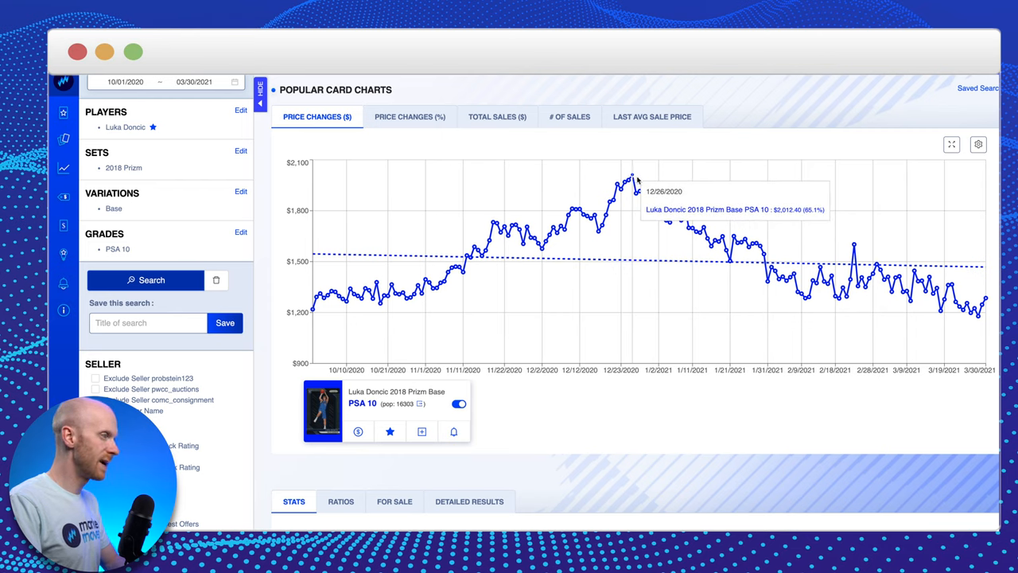
mouse_move(983, 315)
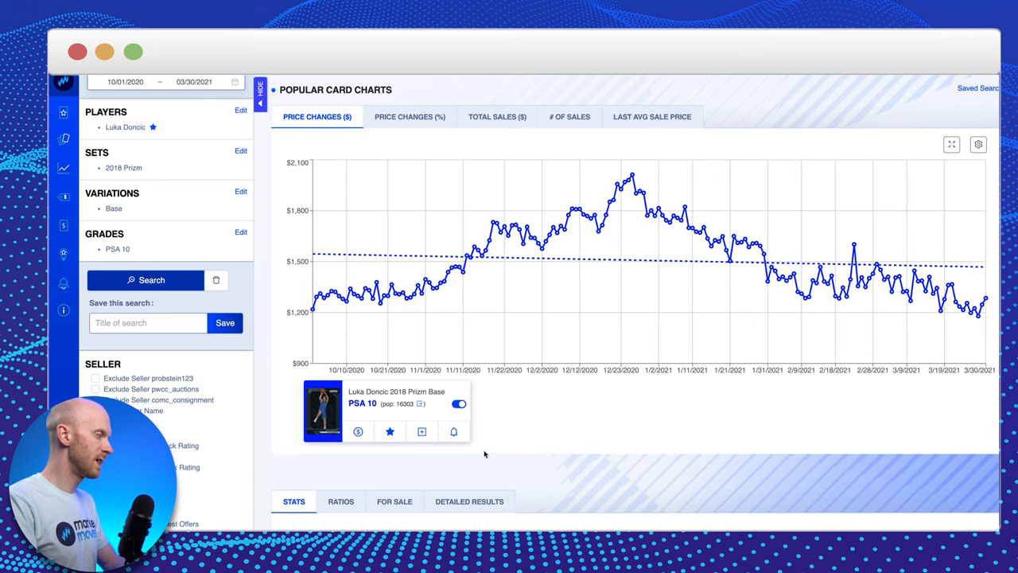
Add a (BUY) alert for the Luka Doncic 2018 Prizm Base PSA 10 triggering below $1,000.
left_click(454, 431)
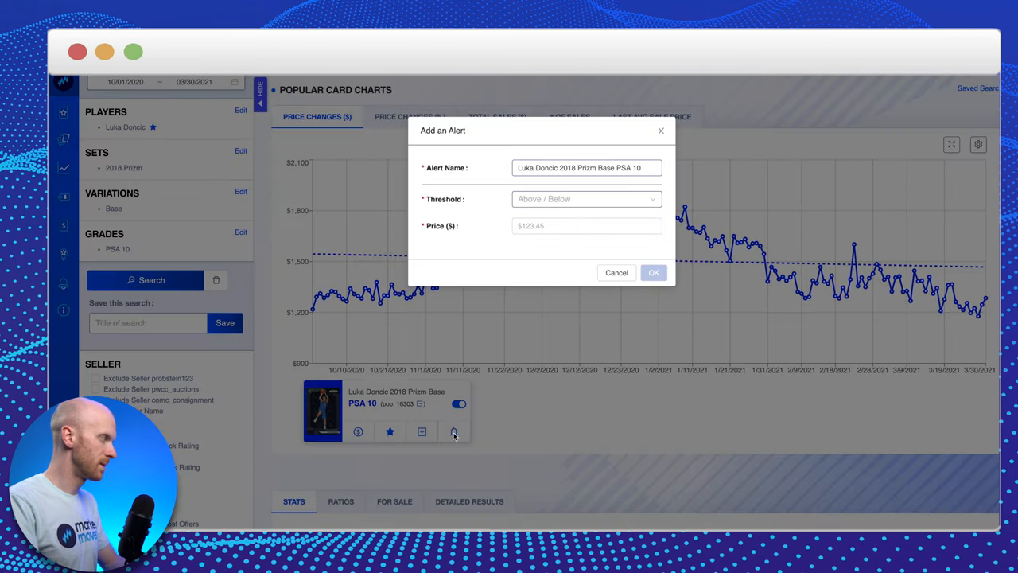
left_click(586, 199)
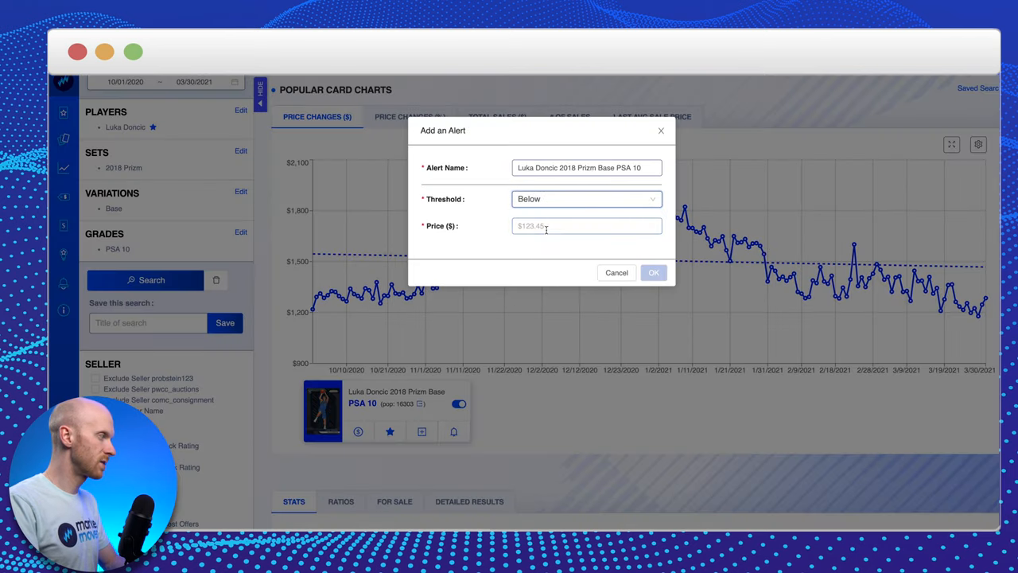
type("1000.00")
left_click(587, 167)
type("(BUY) ")
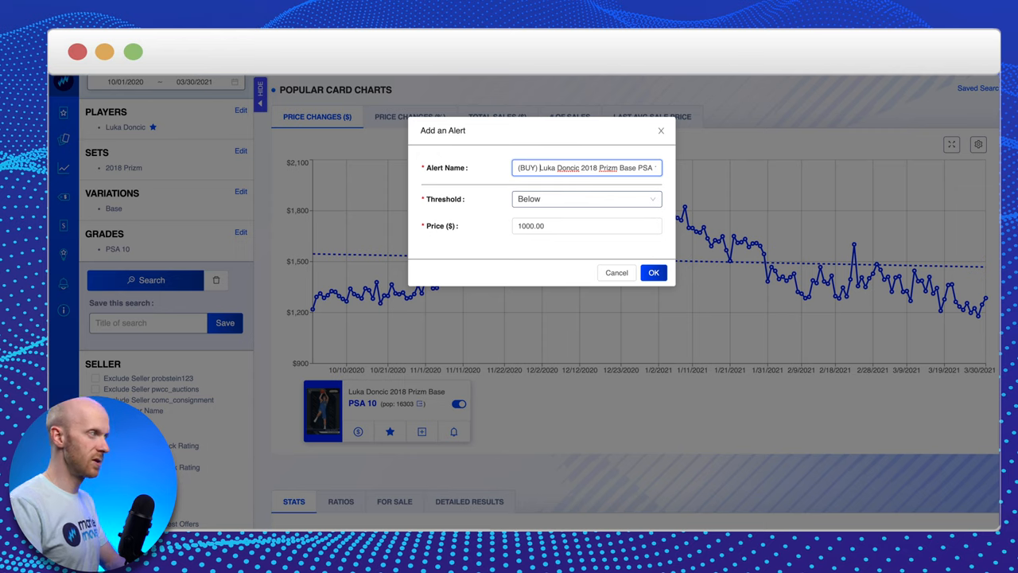
mouse_move(316, 315)
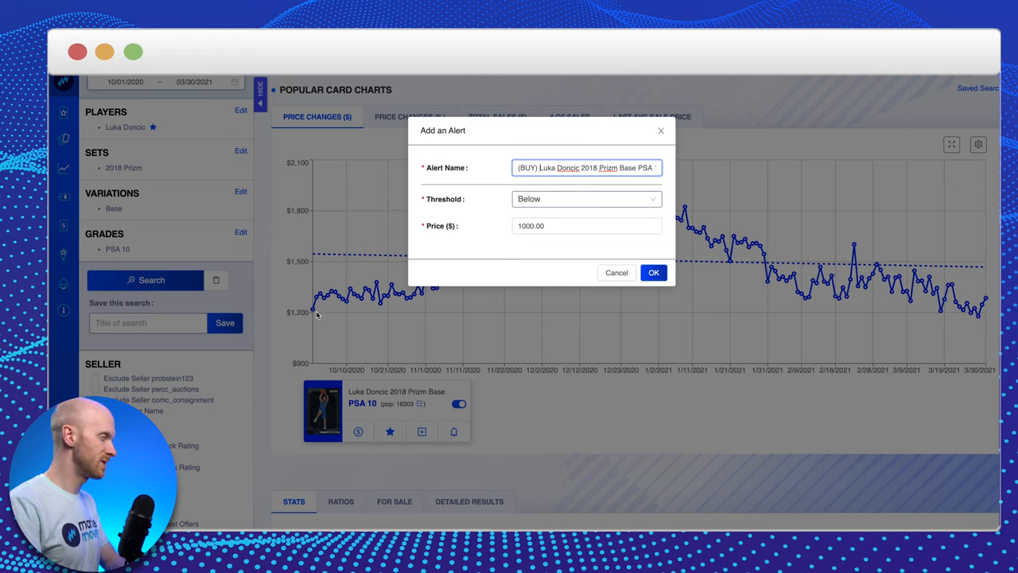
mouse_move(392, 310)
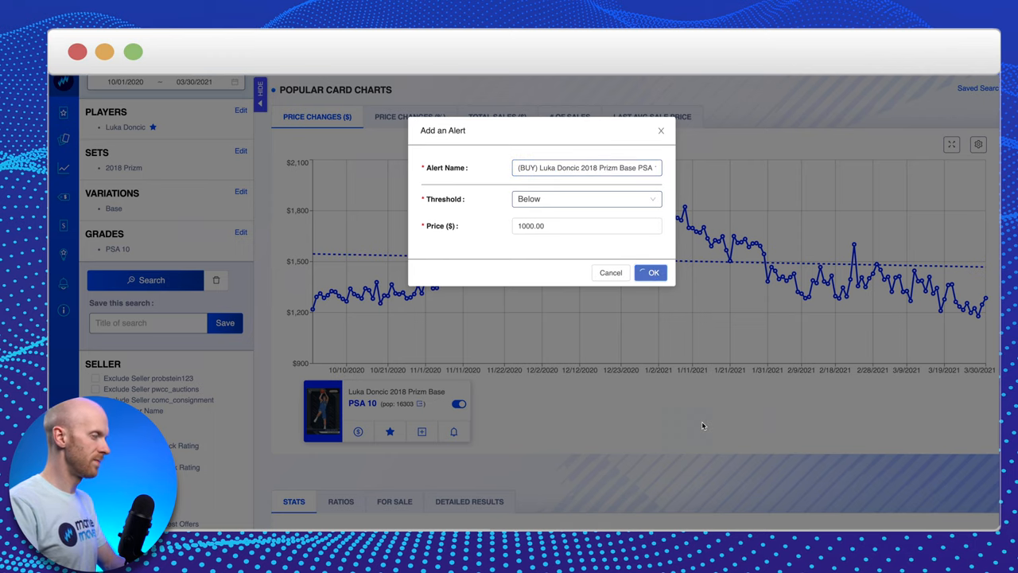
left_click(611, 273)
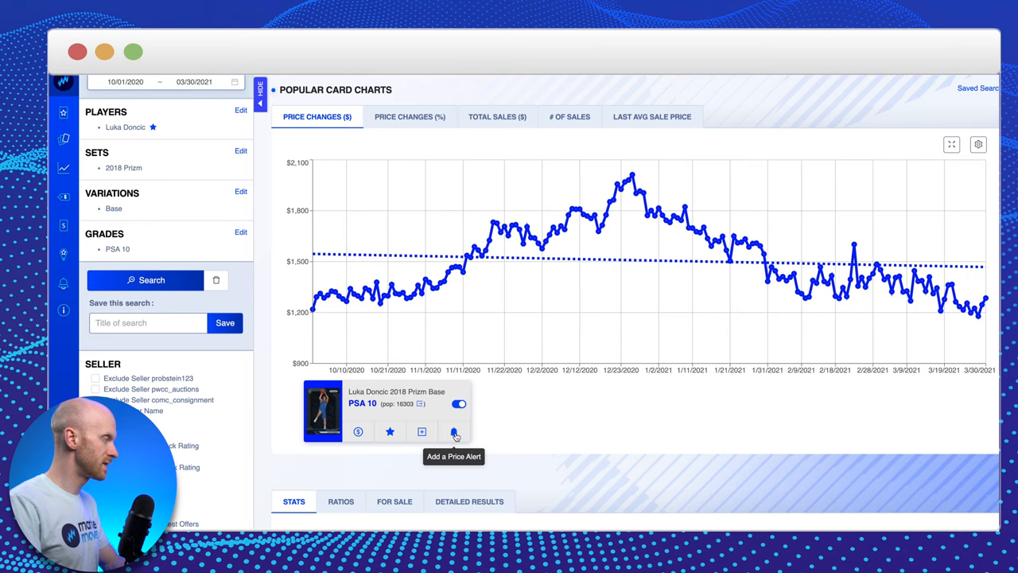
Add a (SELL) alert for the Luka Doncic 2018 Prizm Base PSA 10 triggering above $1,700.
left_click(455, 431)
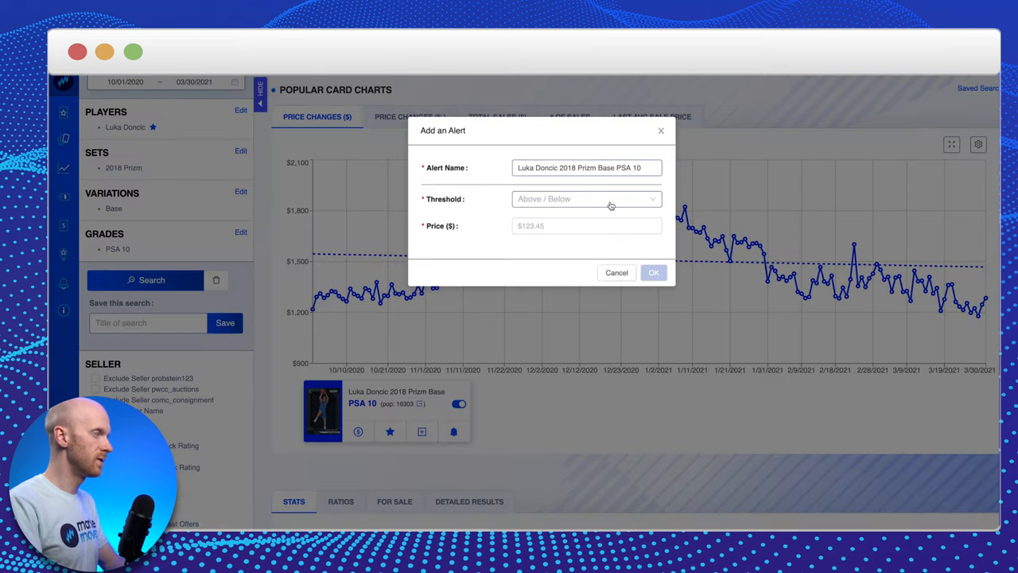
left_click(585, 199)
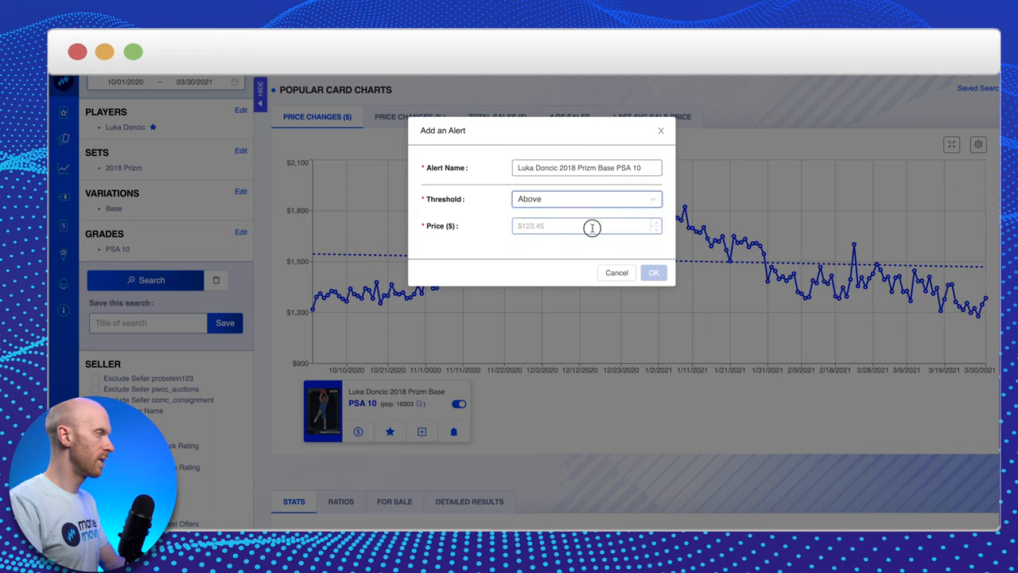
left_click(587, 226)
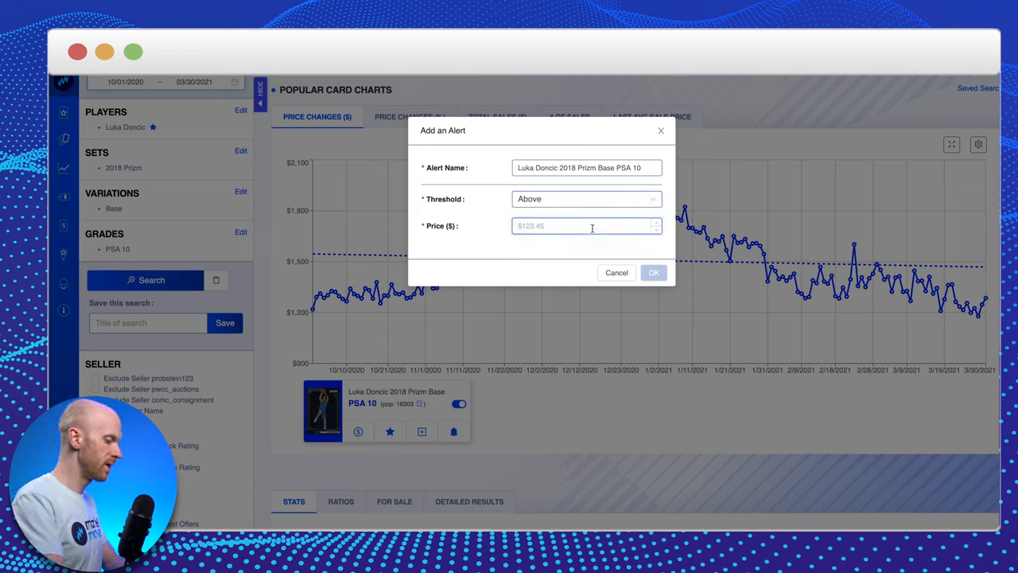
type("1700")
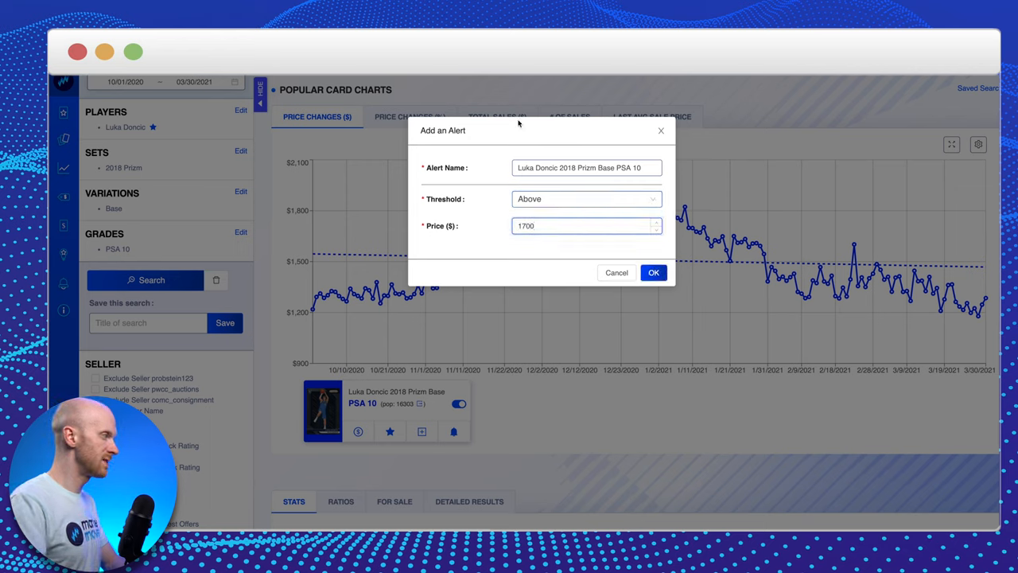
type("(SELL")
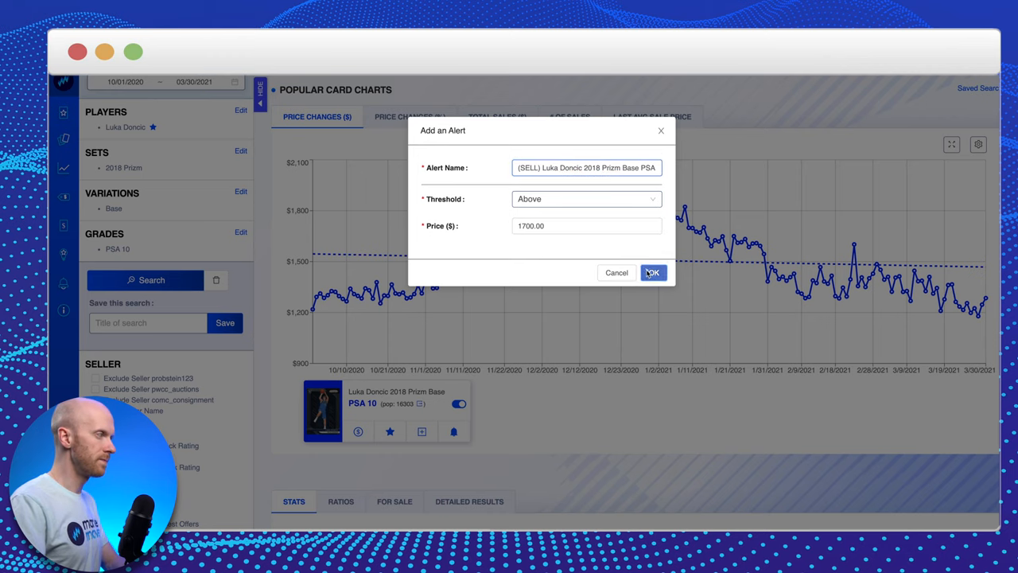
left_click(652, 272)
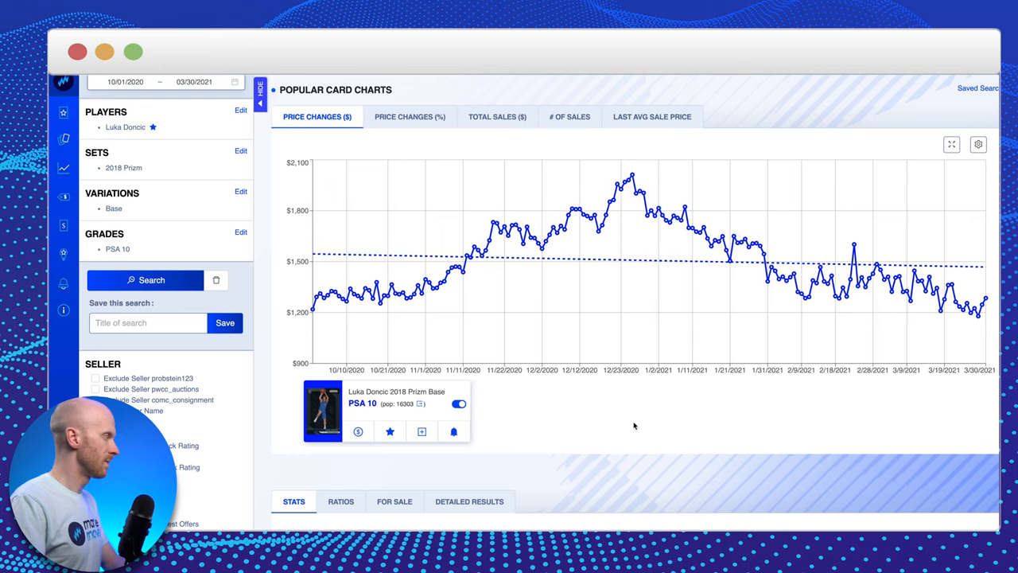
Return to the alerts list showing both new Luka Doncic alerts active.
left_click(64, 283)
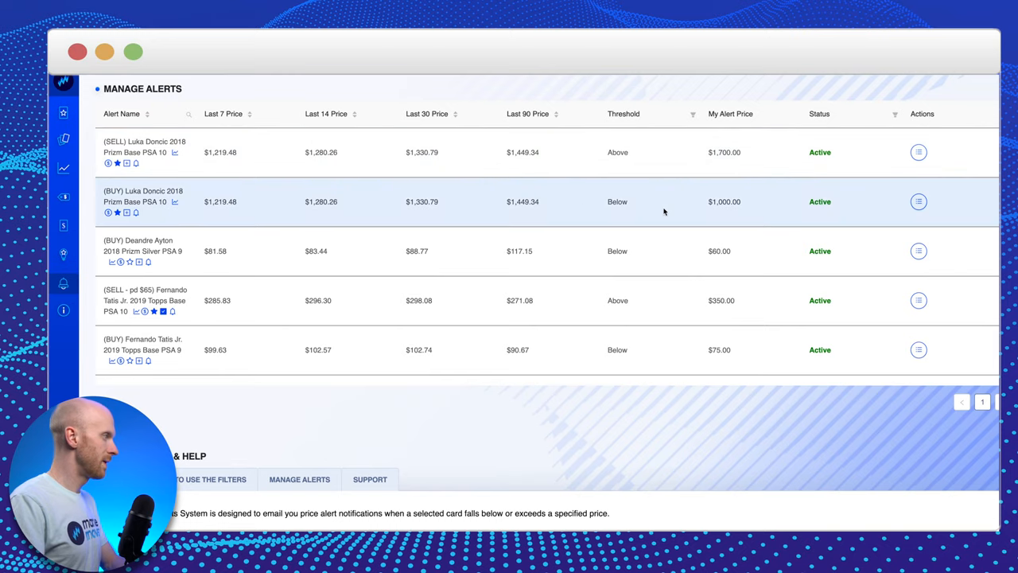
mouse_move(724, 184)
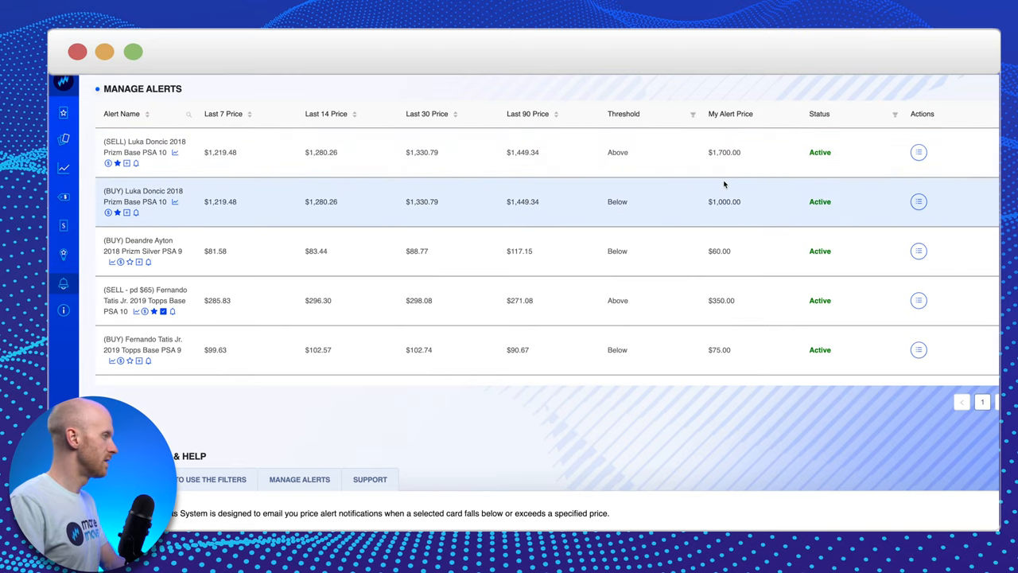